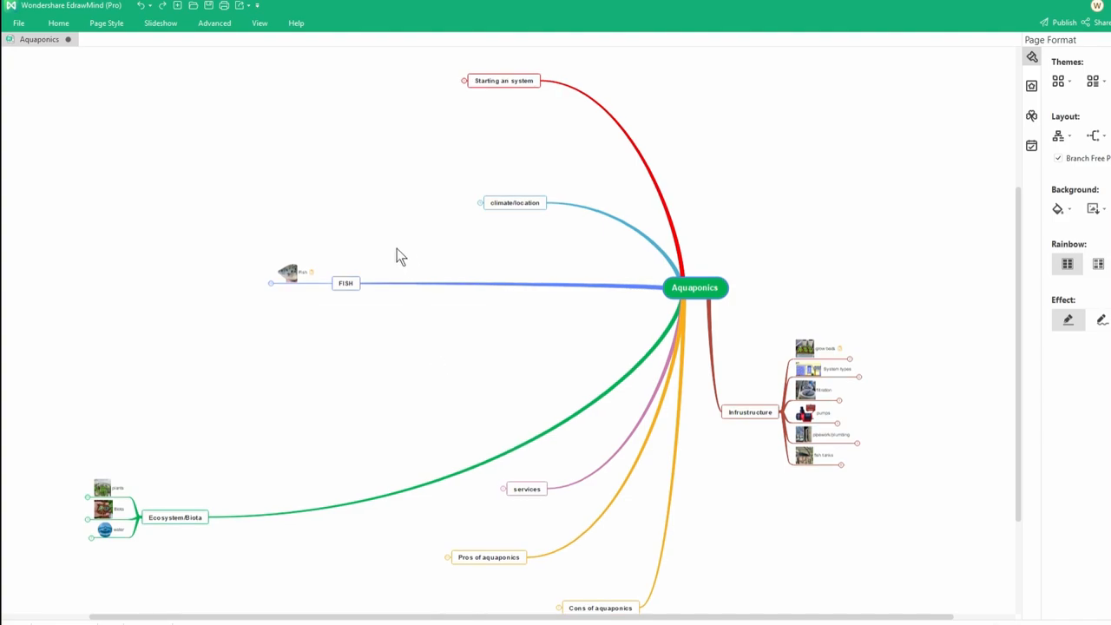
pyautogui.moveTo(532, 289)
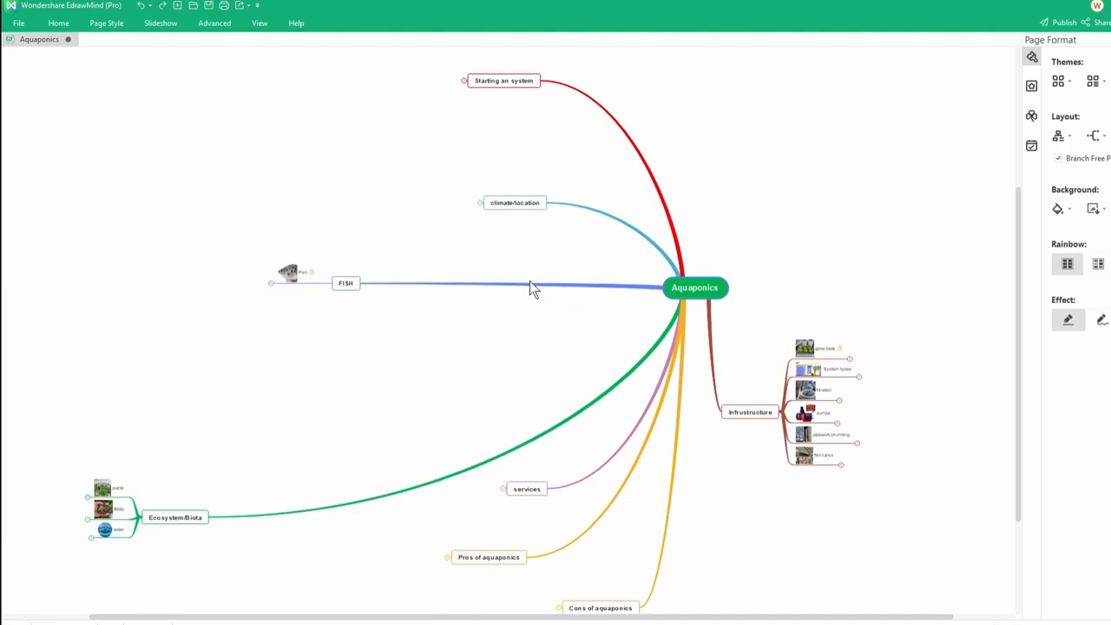
pyautogui.moveTo(500, 182)
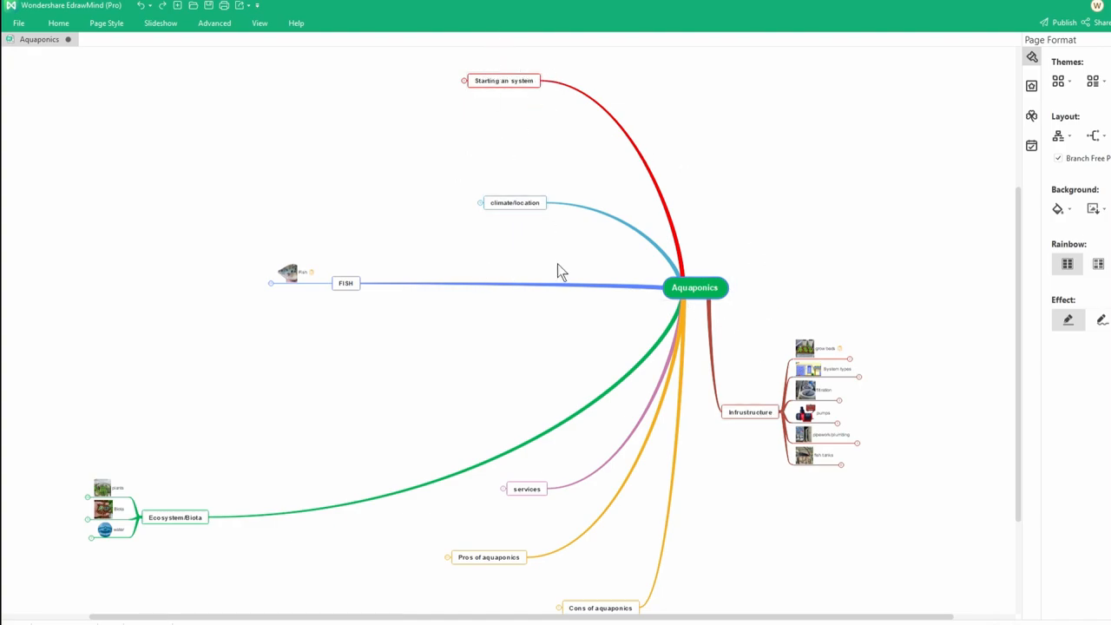
pyautogui.moveTo(484, 149)
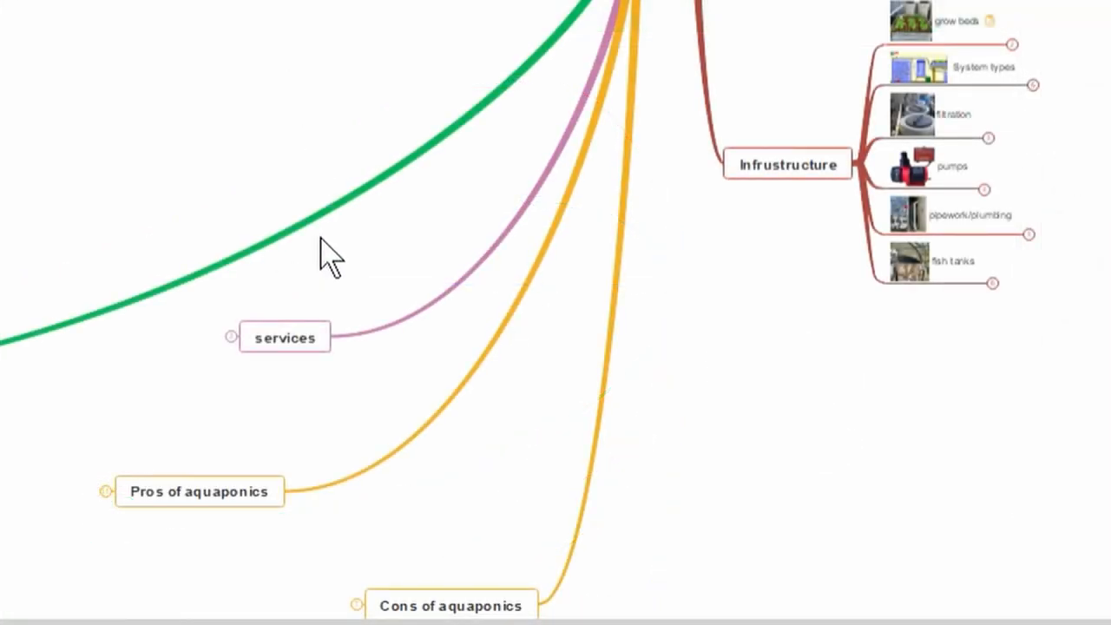
# - Expand the services branch to reveal Power Supply and Water Supply subtopics
pyautogui.click(200, 491)
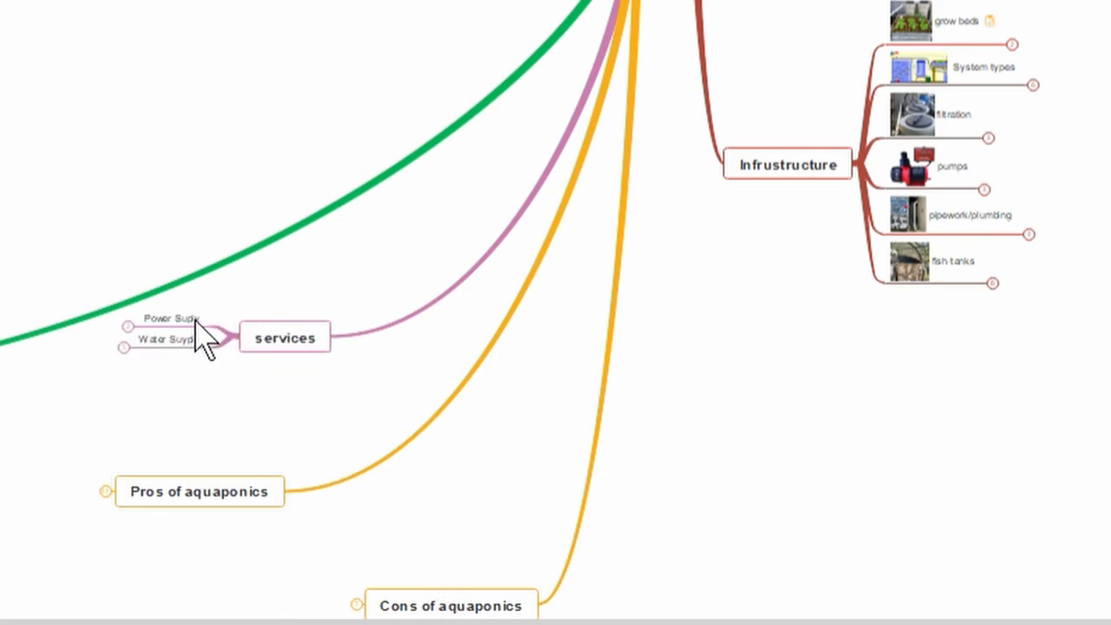
pyautogui.moveTo(784, 61)
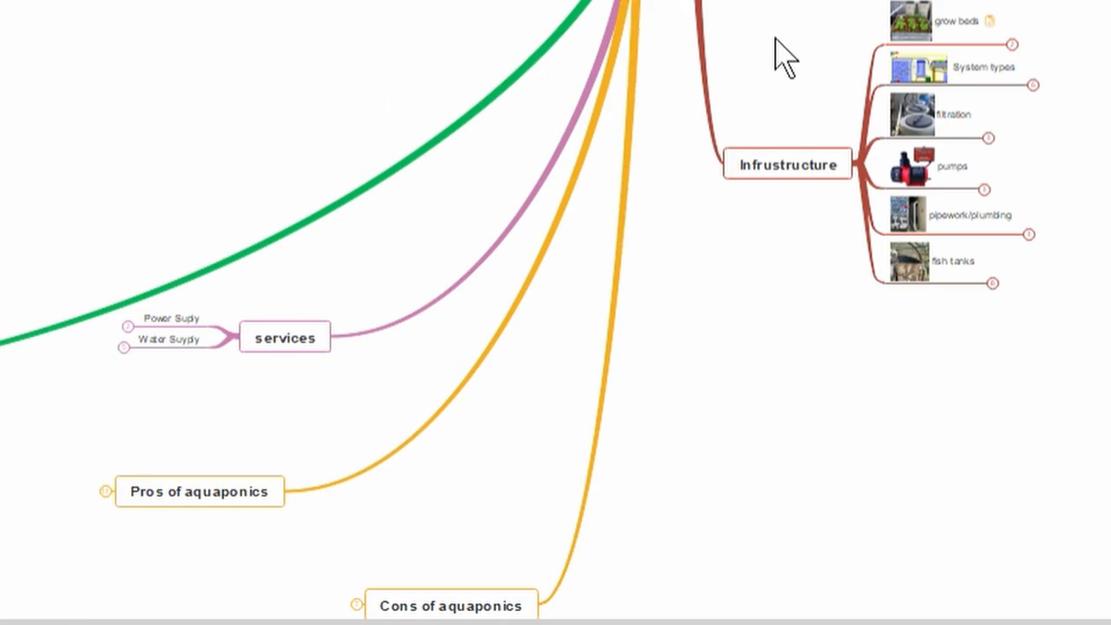
pyautogui.moveTo(877, 142)
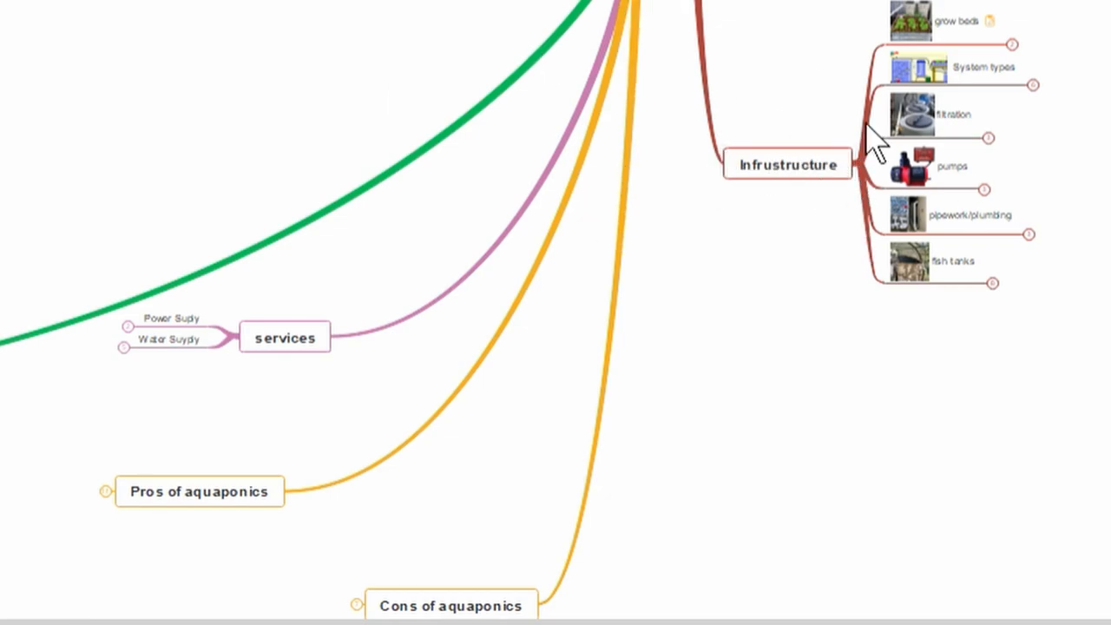
pyautogui.moveTo(882, 277)
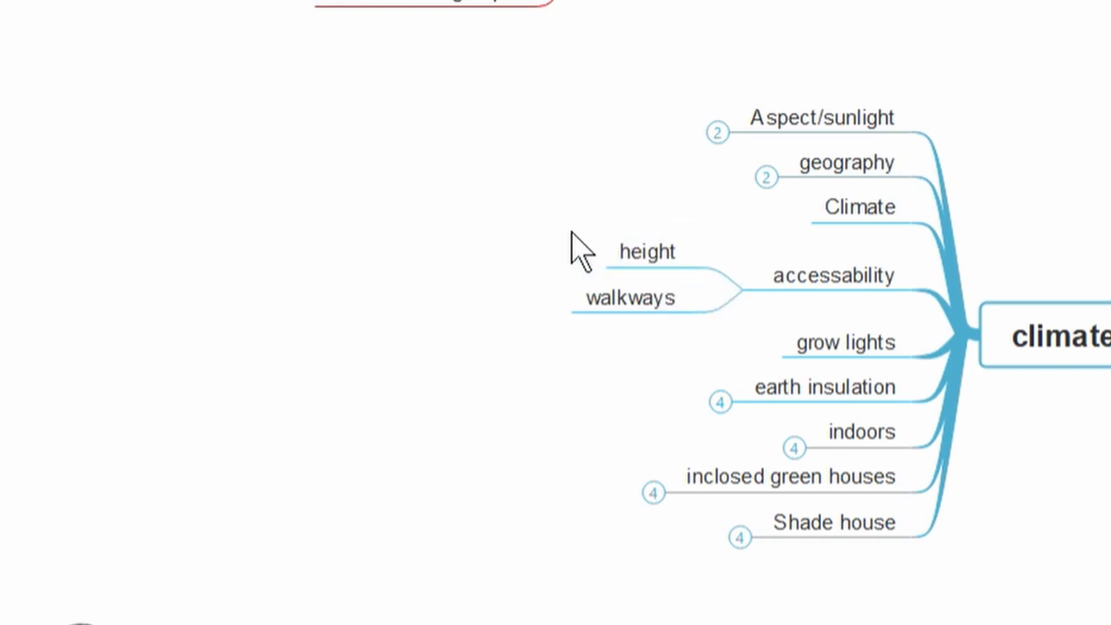
# - Collapse accessability so its height and walkways entries are hidden
pyautogui.click(632, 297)
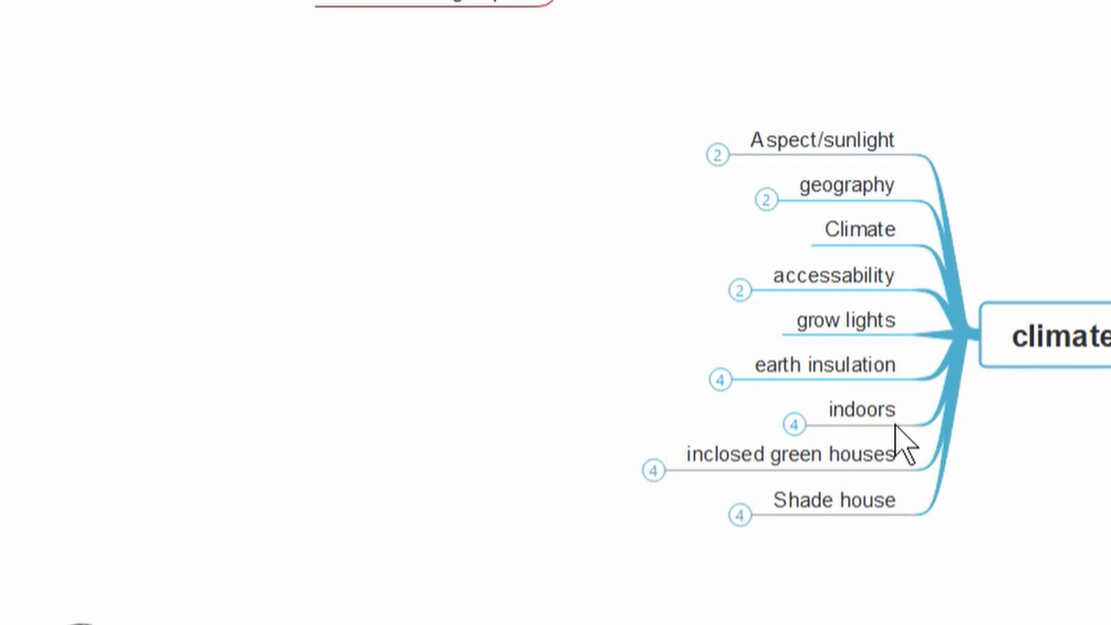
pyautogui.moveTo(482, 564)
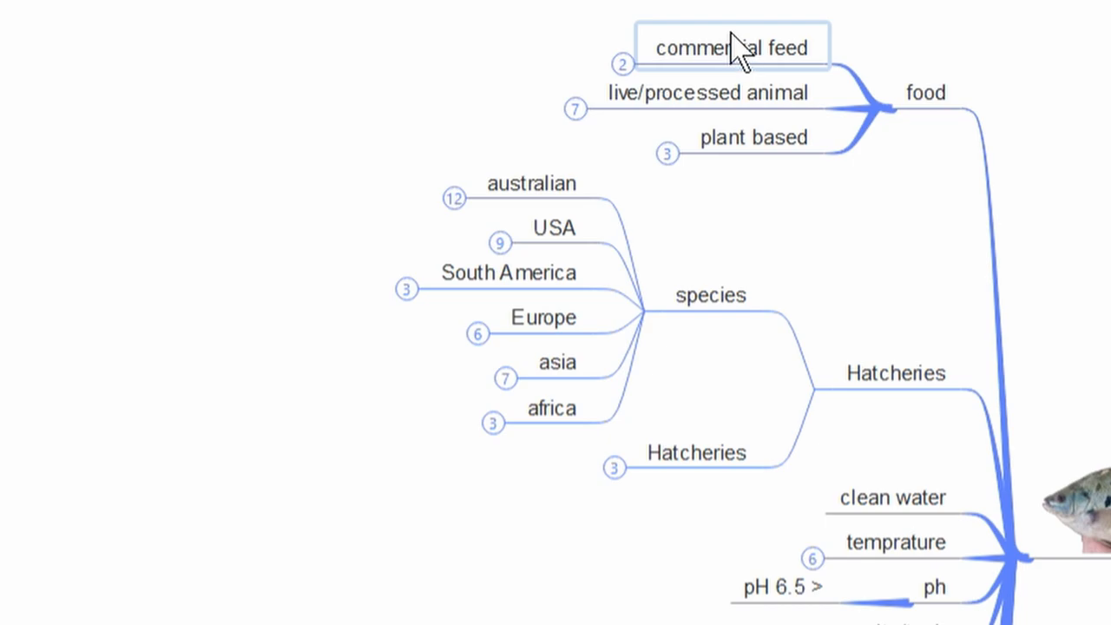
# - Expand species and its australian list, showing twelve fish from Silver perch to carp
pyautogui.click(753, 137)
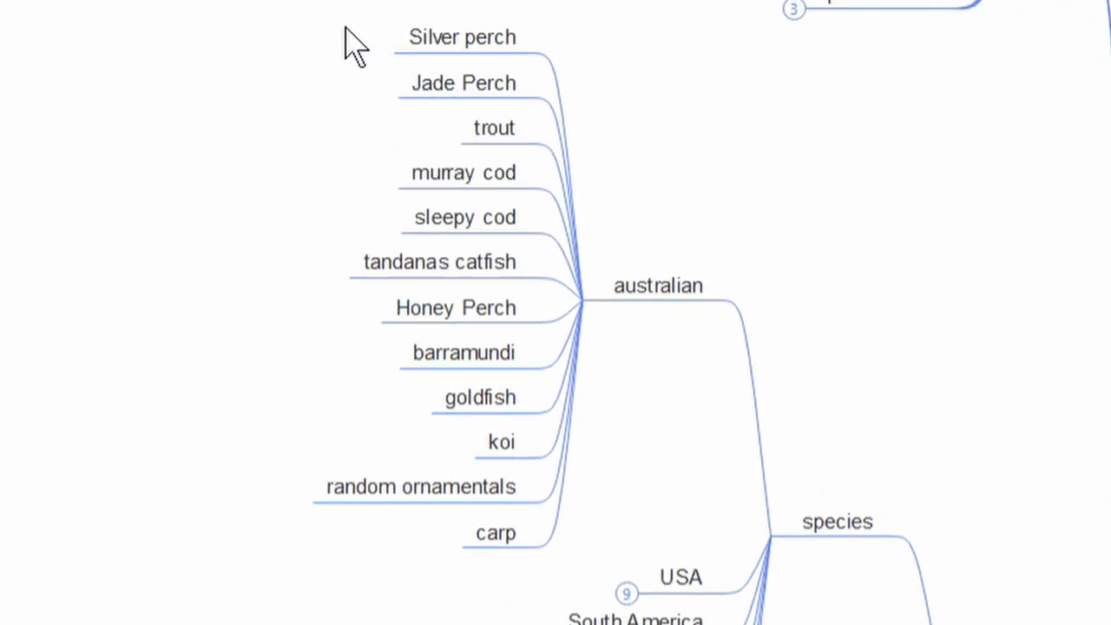
pyautogui.moveTo(437, 113)
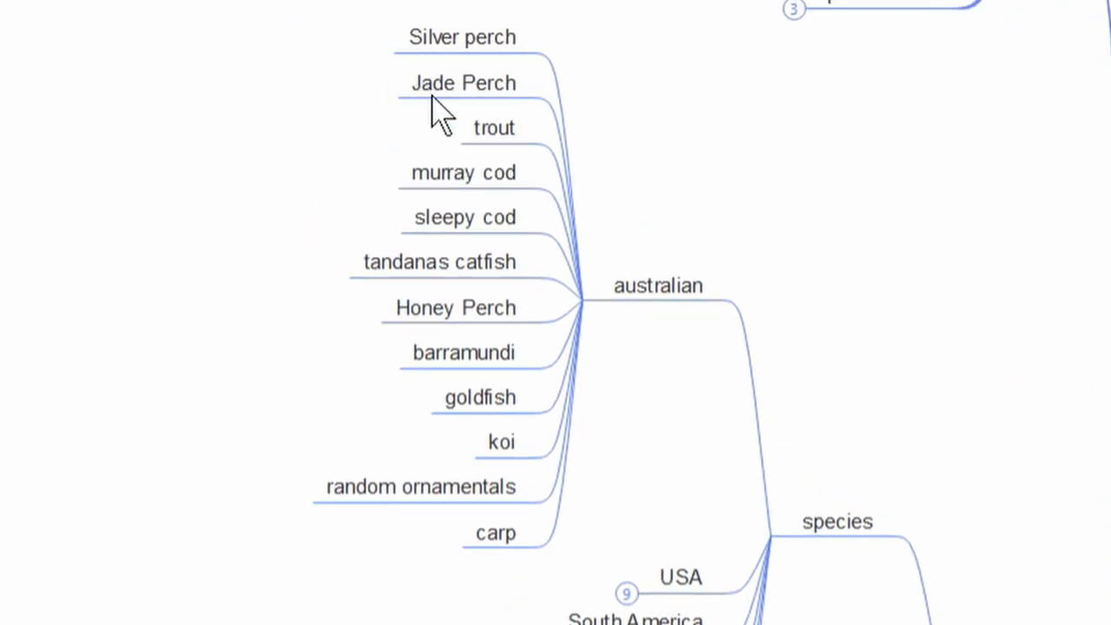
pyautogui.click(463, 172)
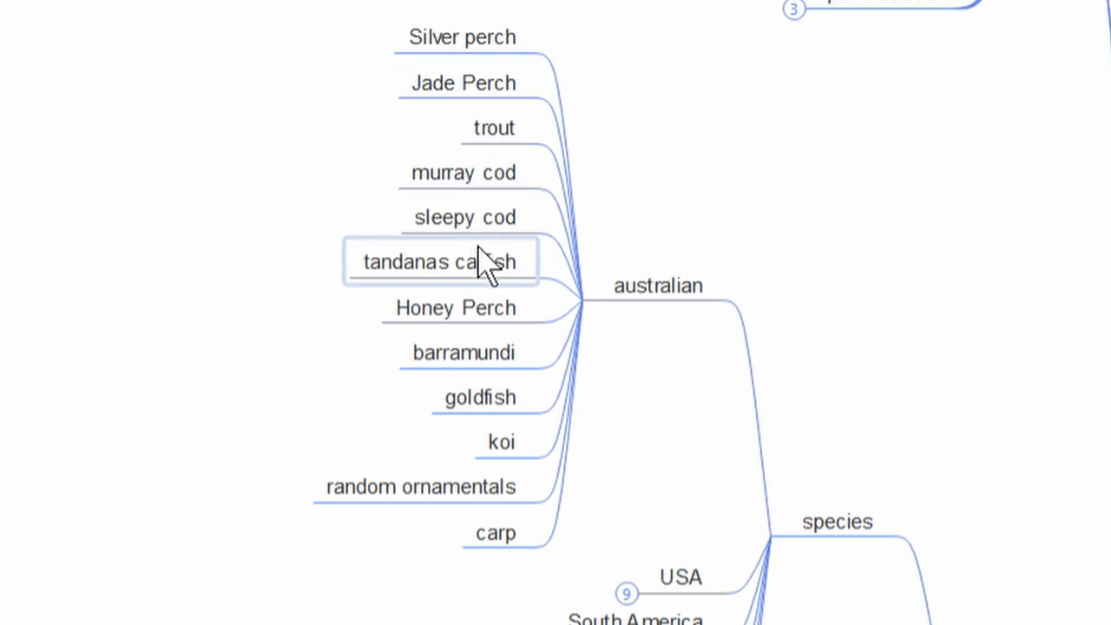
pyautogui.click(462, 351)
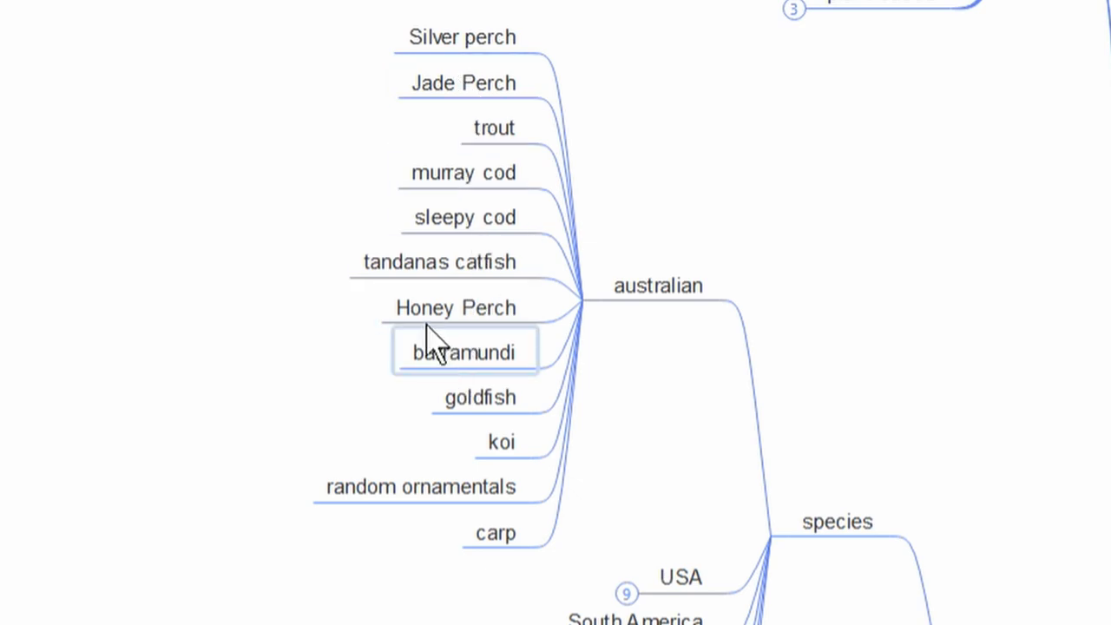
pyautogui.moveTo(465, 152)
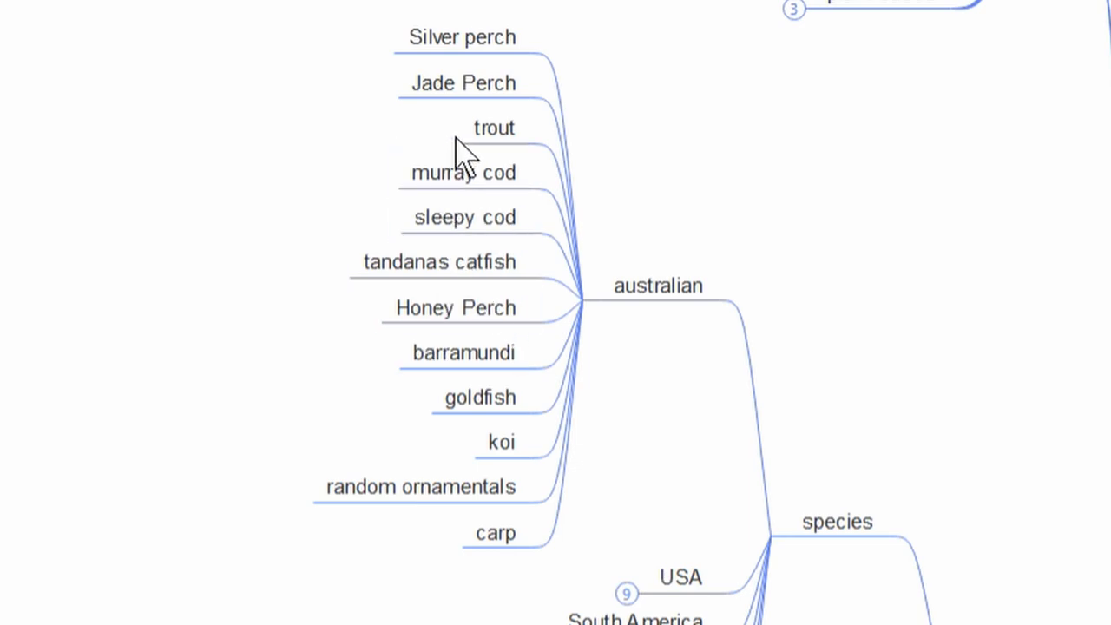
pyautogui.click(479, 396)
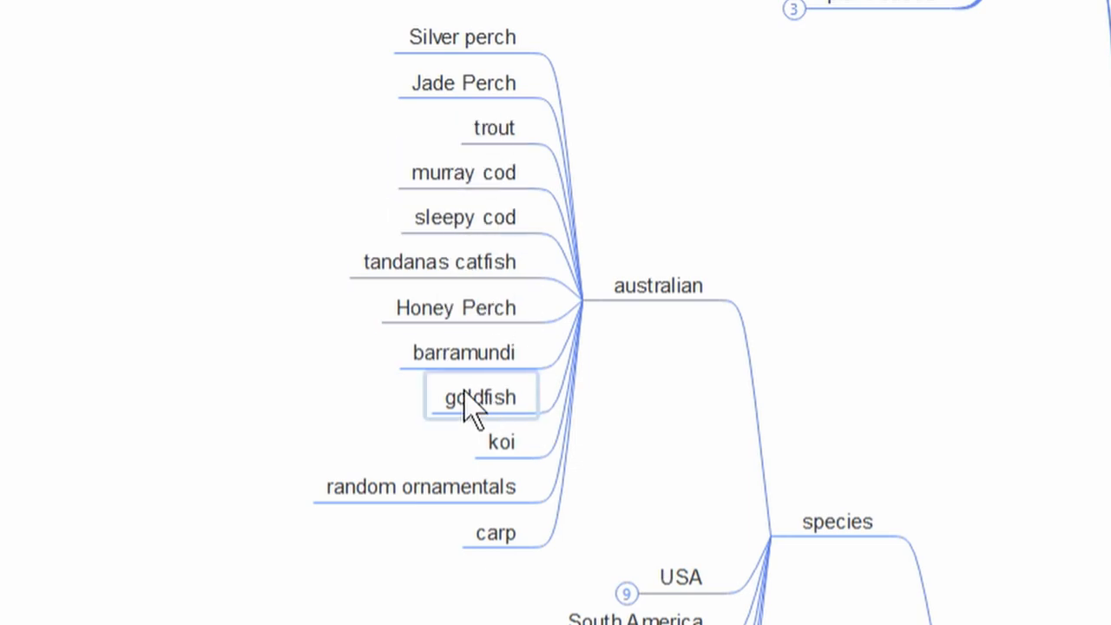
pyautogui.click(500, 443)
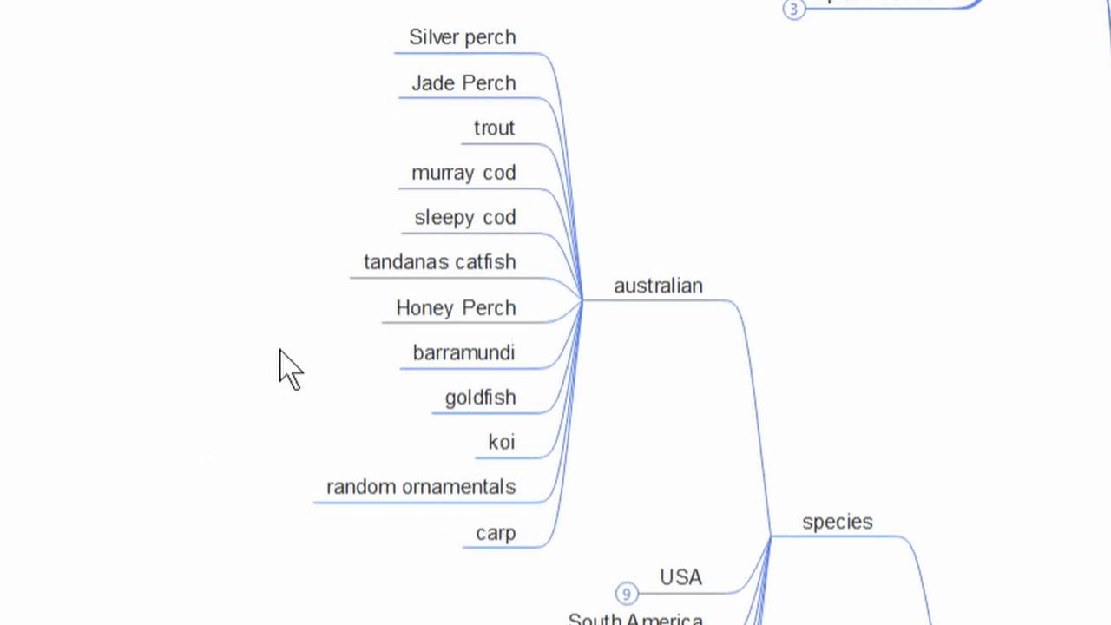
# - Expand the USA and asia species lists, showing tilapia, bluegill, Asian sea bass and sleepy cod
pyautogui.scroll(-3)
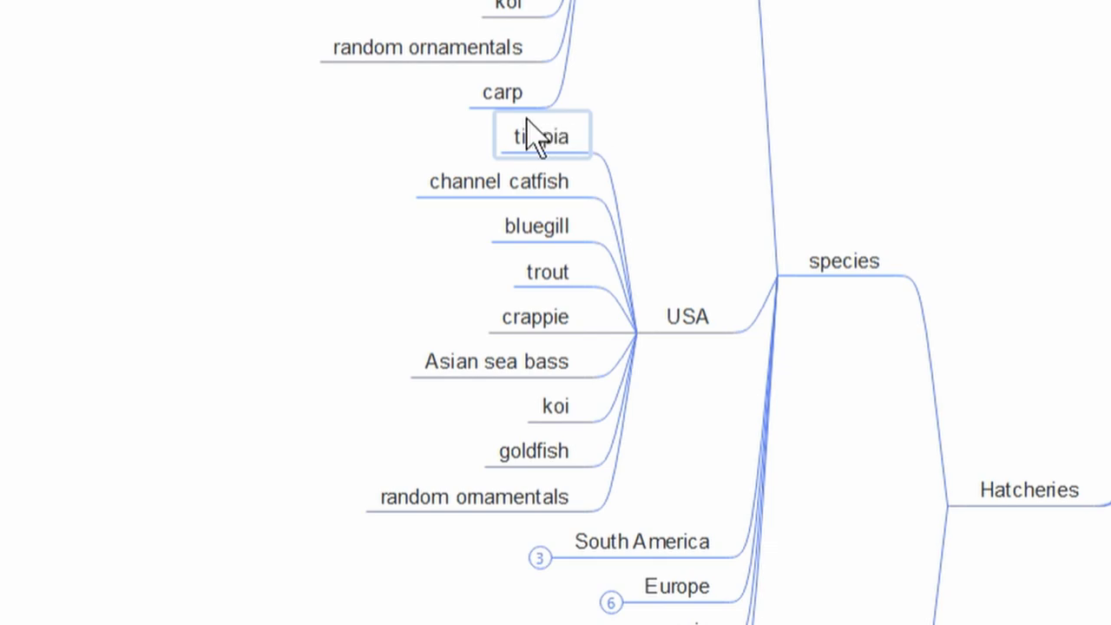
pyautogui.moveTo(529, 152)
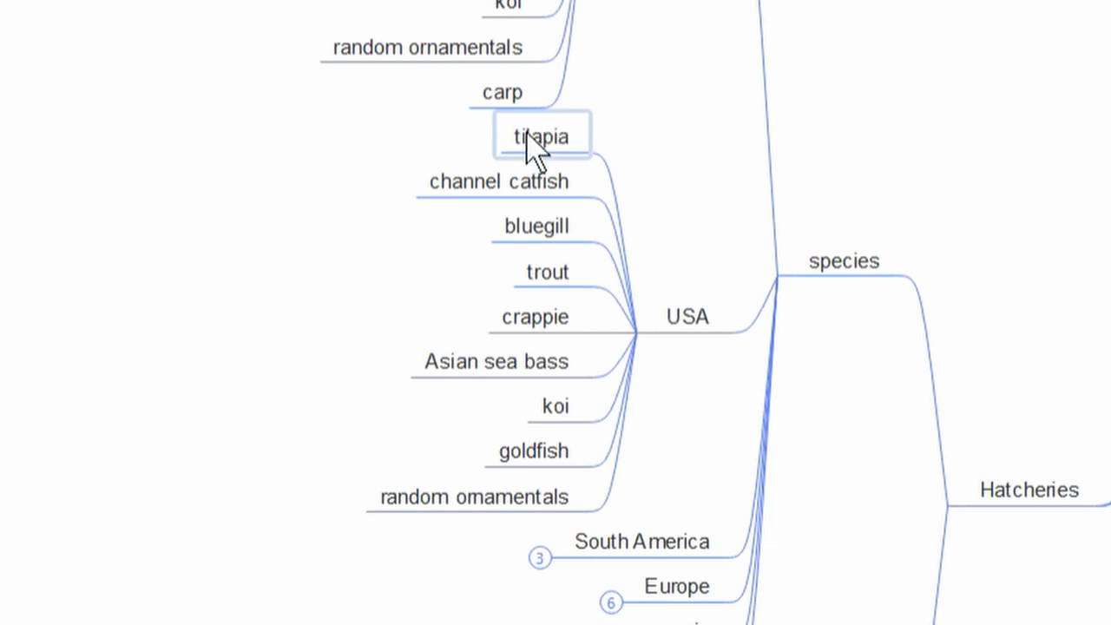
pyautogui.moveTo(616, 263)
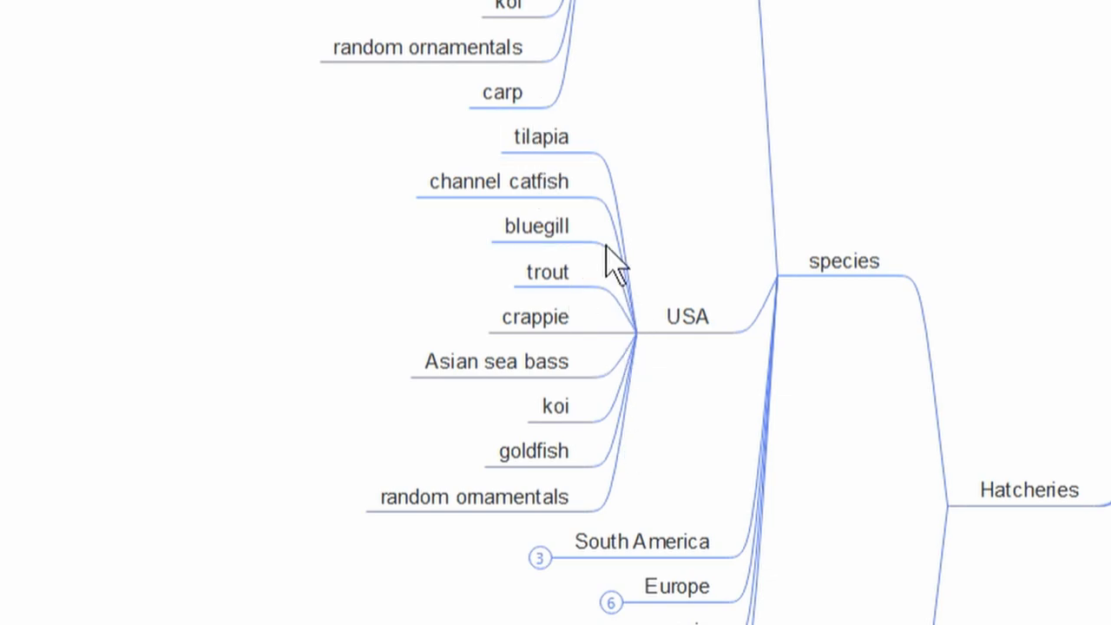
pyautogui.click(494, 361)
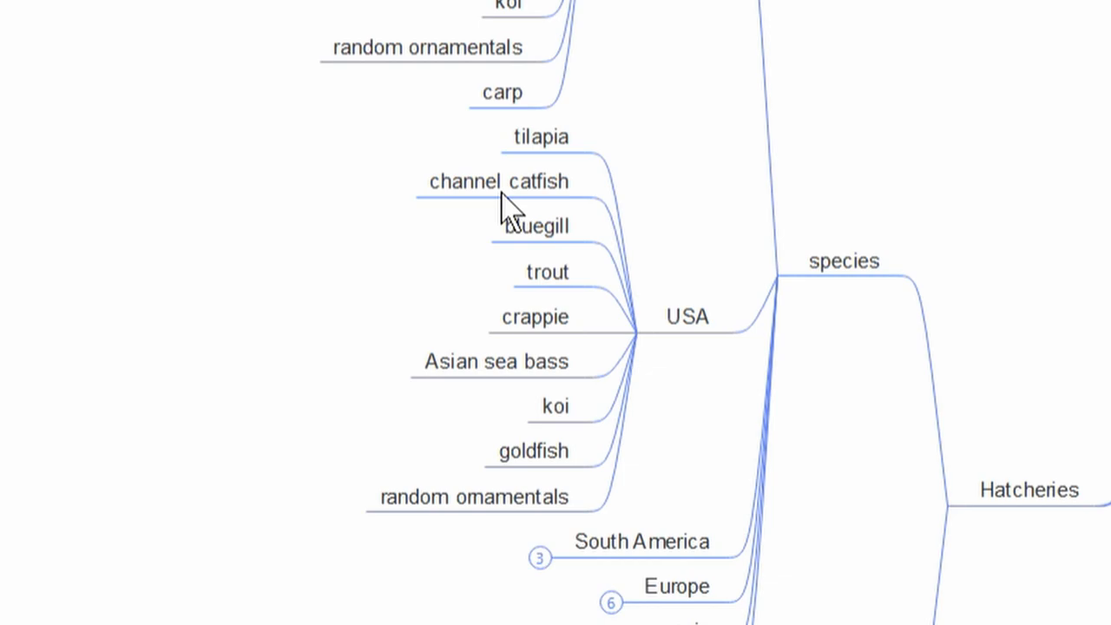
pyautogui.click(536, 225)
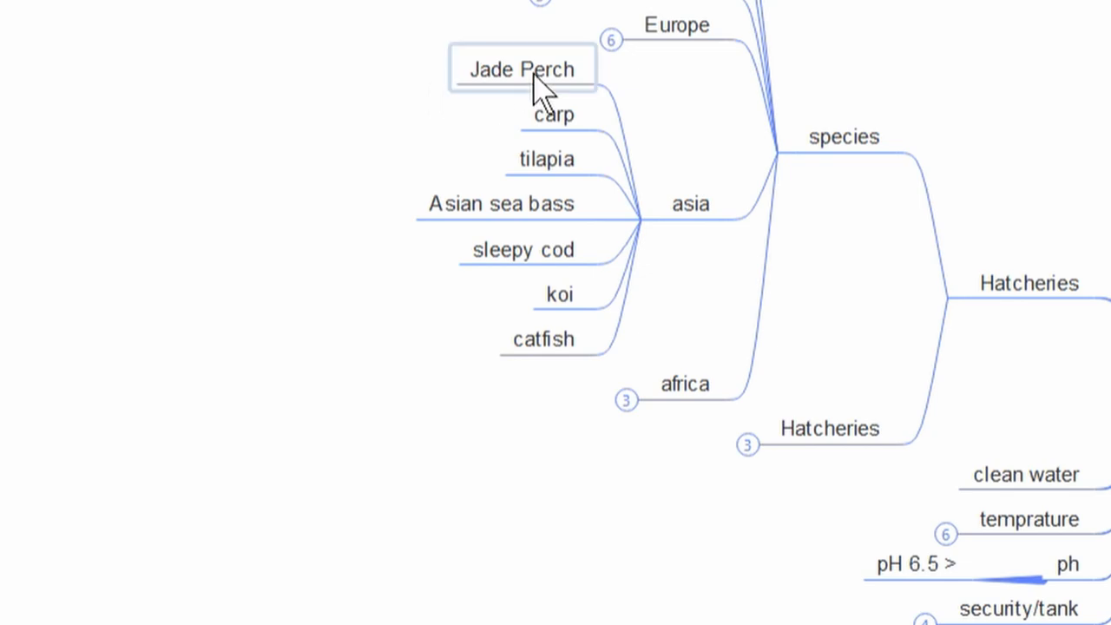
pyautogui.click(626, 399)
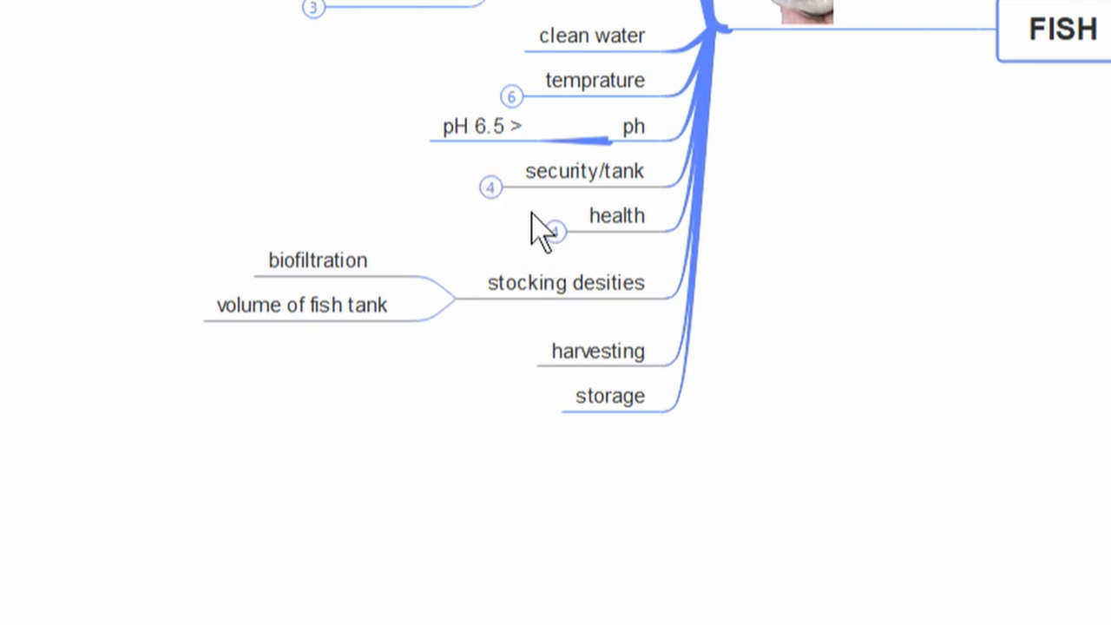
# - Select harvesting and neighbouring subtopics under FISH, showing clean water through storage
pyautogui.click(597, 351)
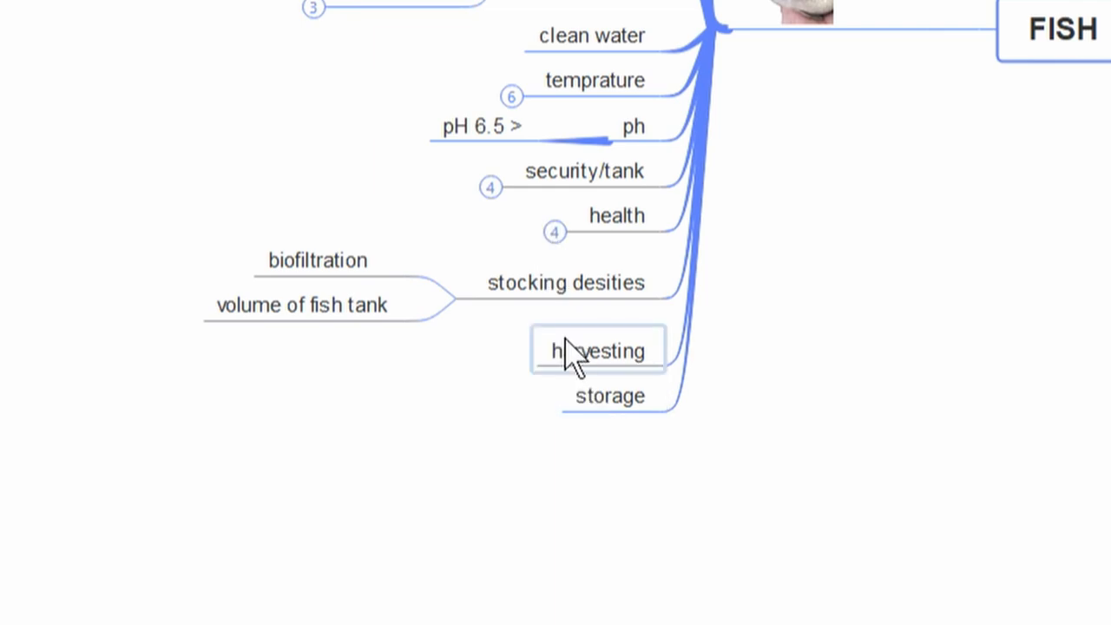
pyautogui.click(609, 396)
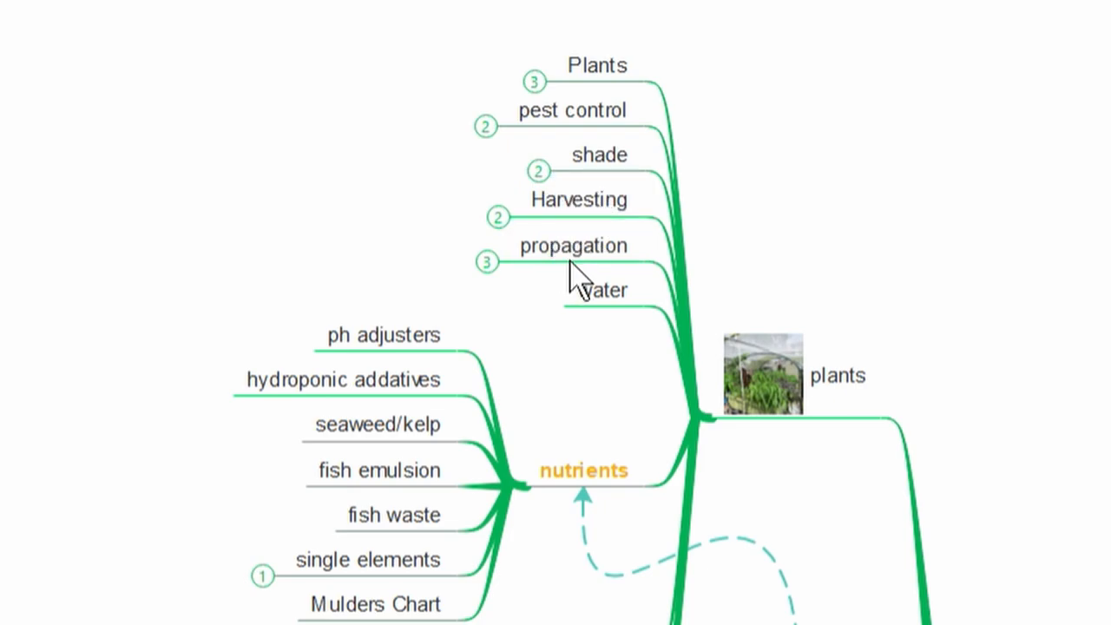
pyautogui.moveTo(590, 321)
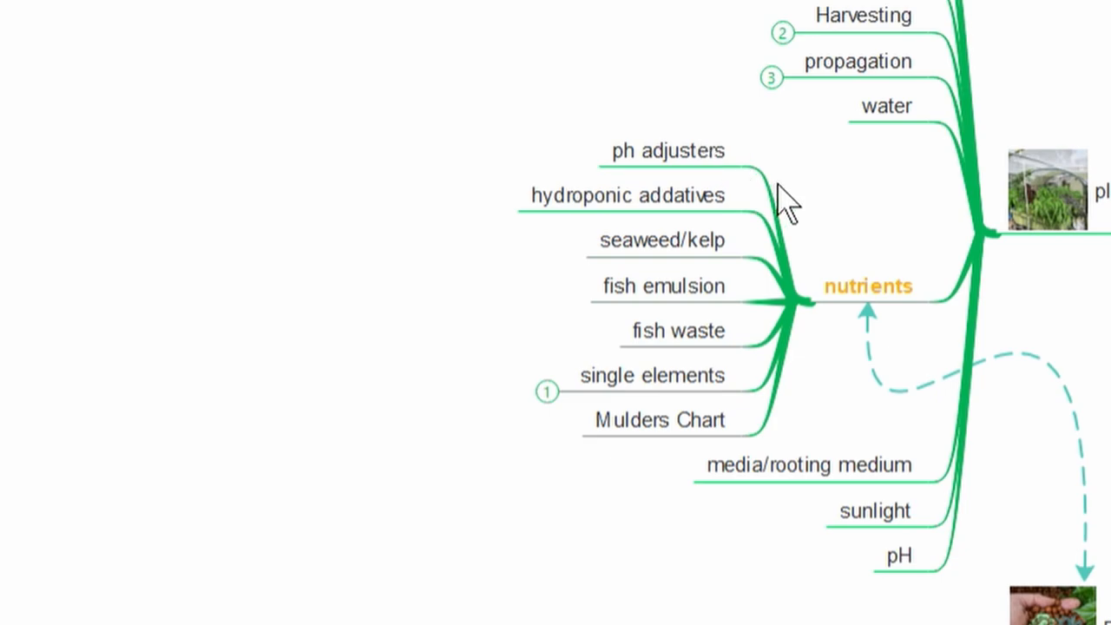
pyautogui.moveTo(651, 112)
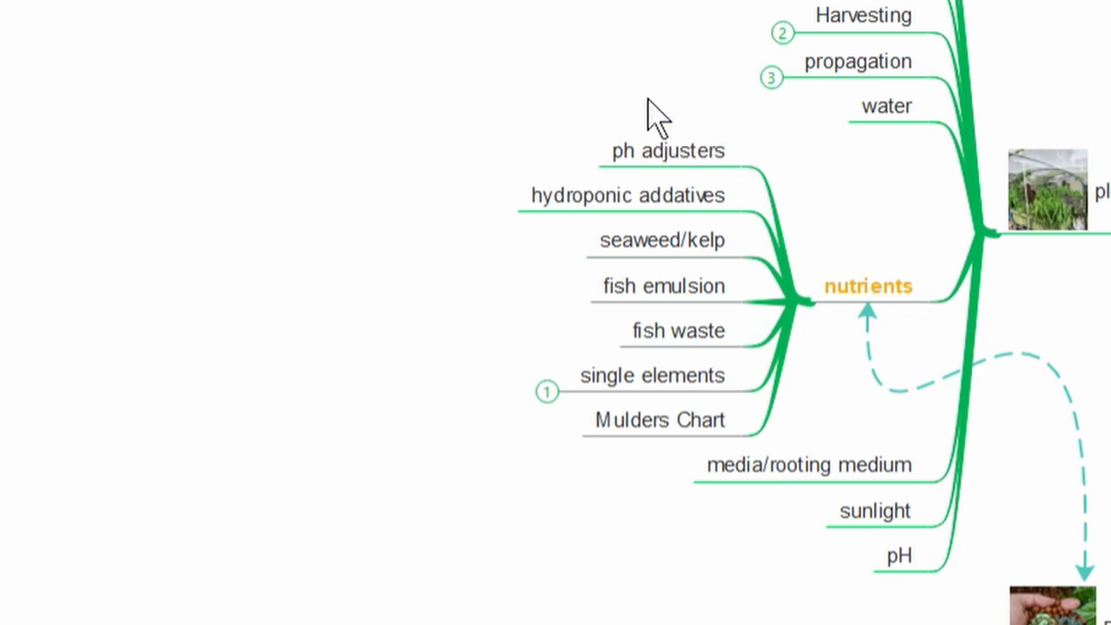
# - Expand nutrients under plants and select hydroponic addatives and media/rooting medium
pyautogui.click(625, 194)
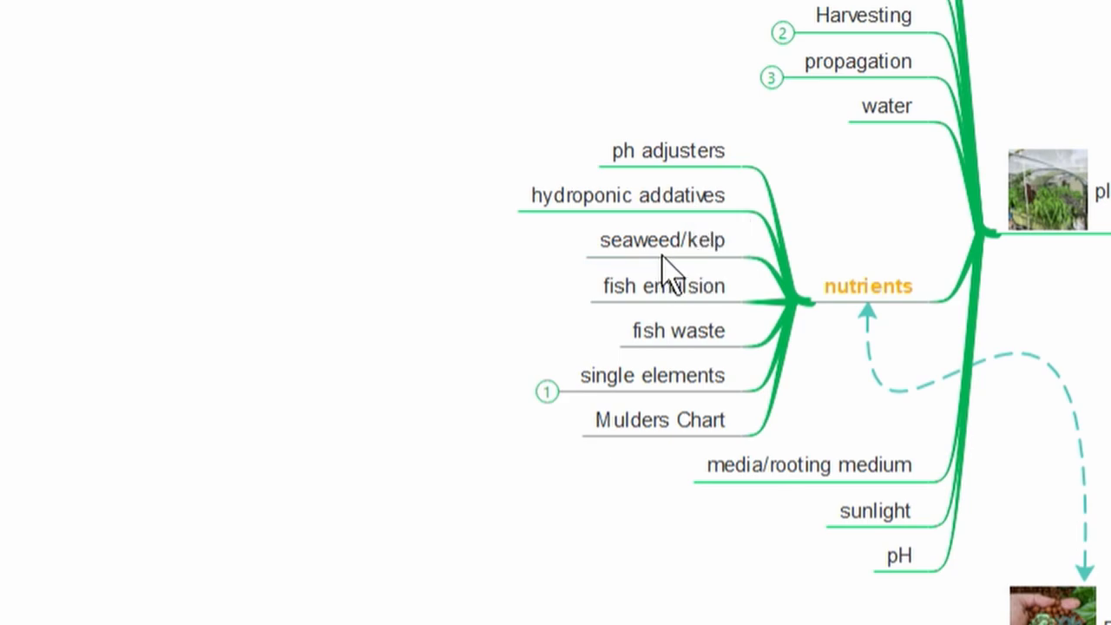
pyautogui.click(627, 195)
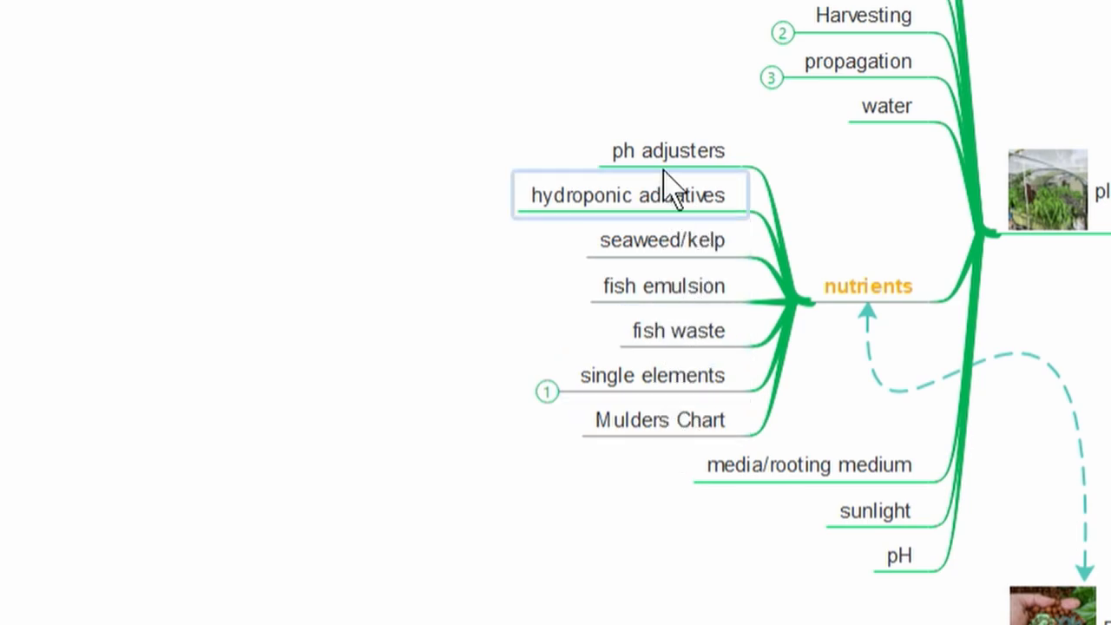
pyautogui.click(660, 418)
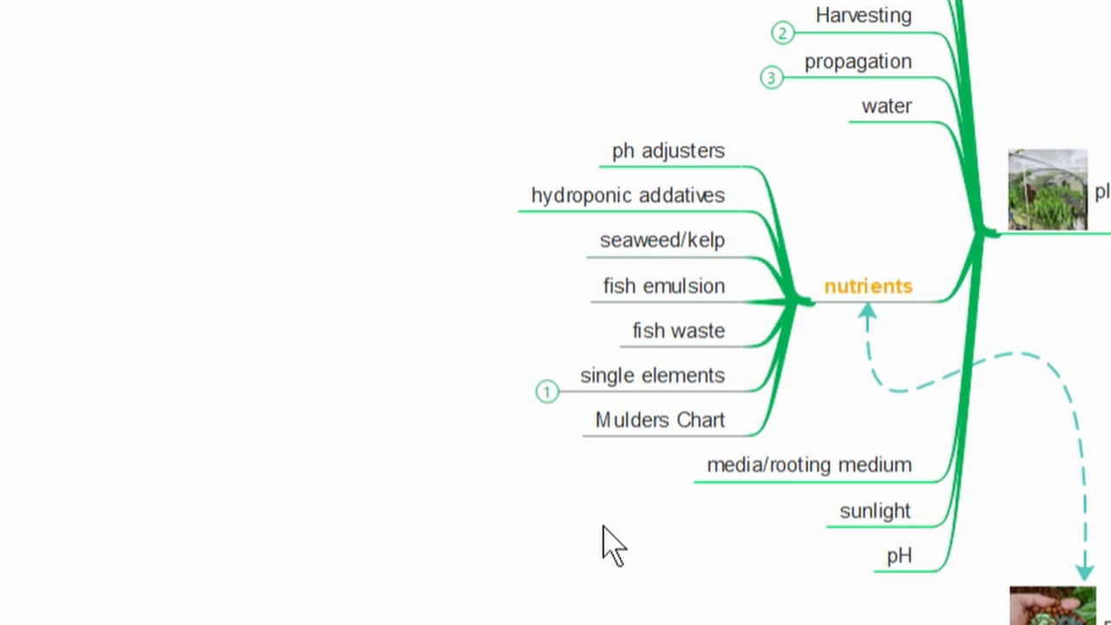
pyautogui.moveTo(909, 430)
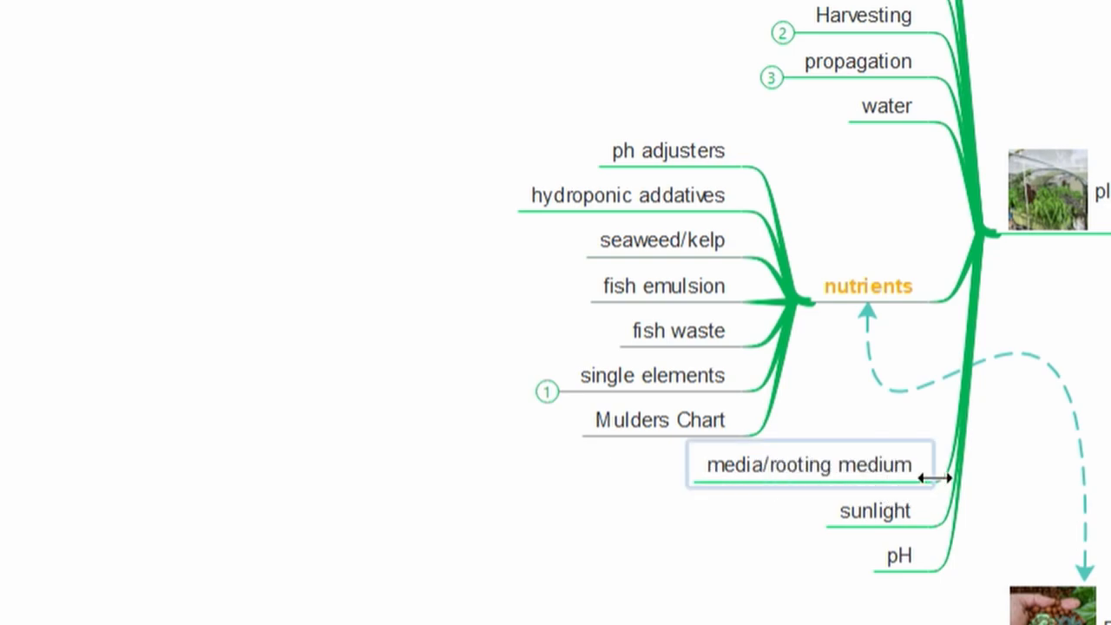
pyautogui.click(899, 556)
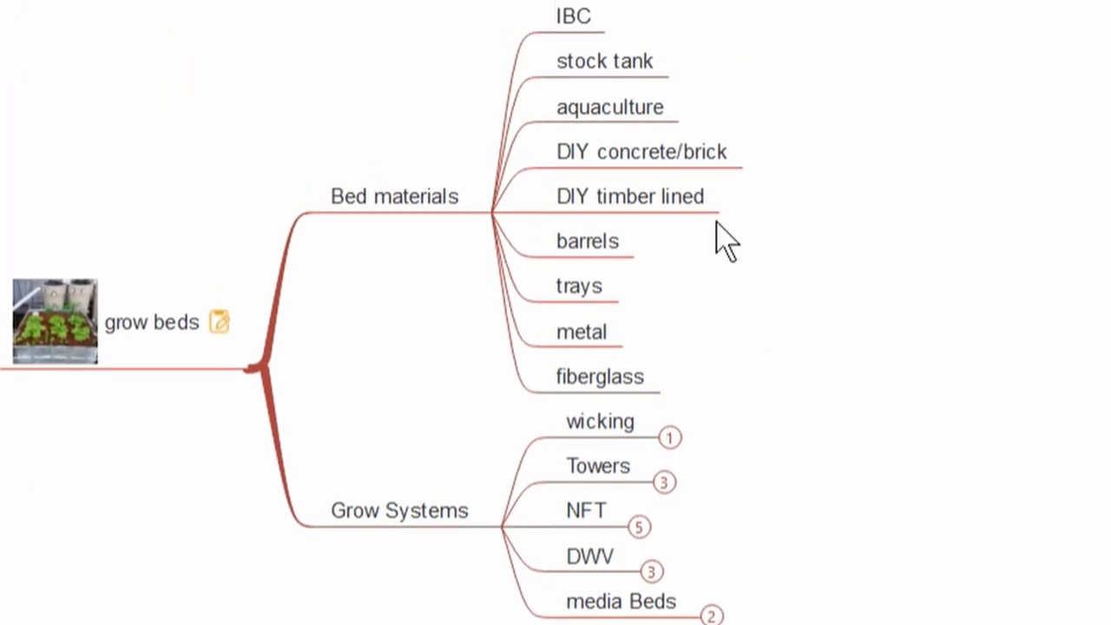
# - Select Bed materials and Grow Systems, then review system types and their Componants lists
pyautogui.click(394, 196)
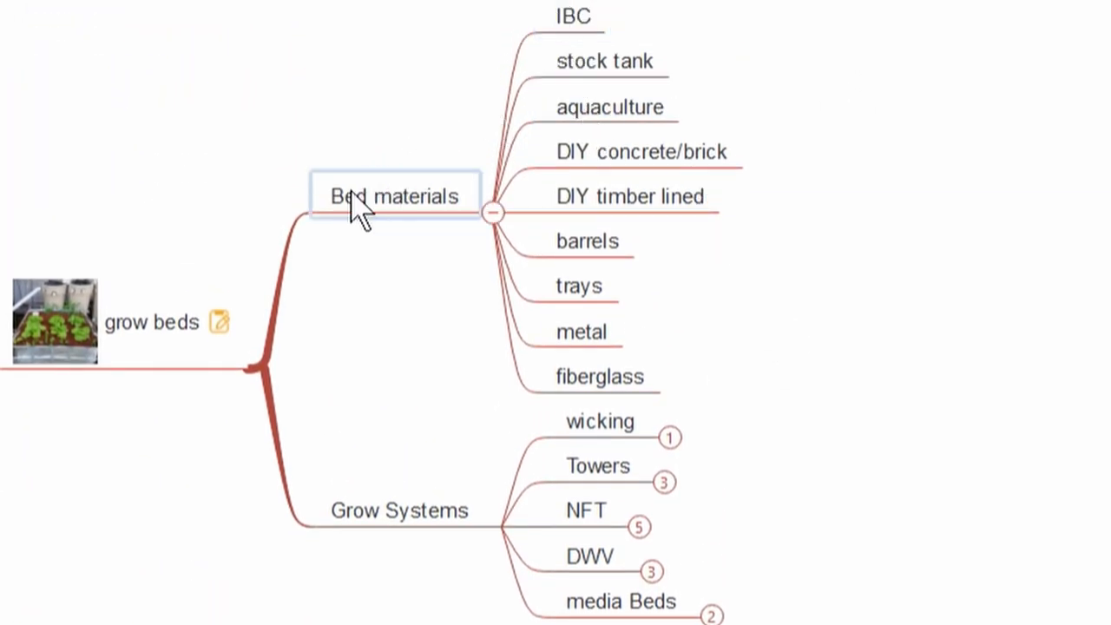
pyautogui.click(399, 510)
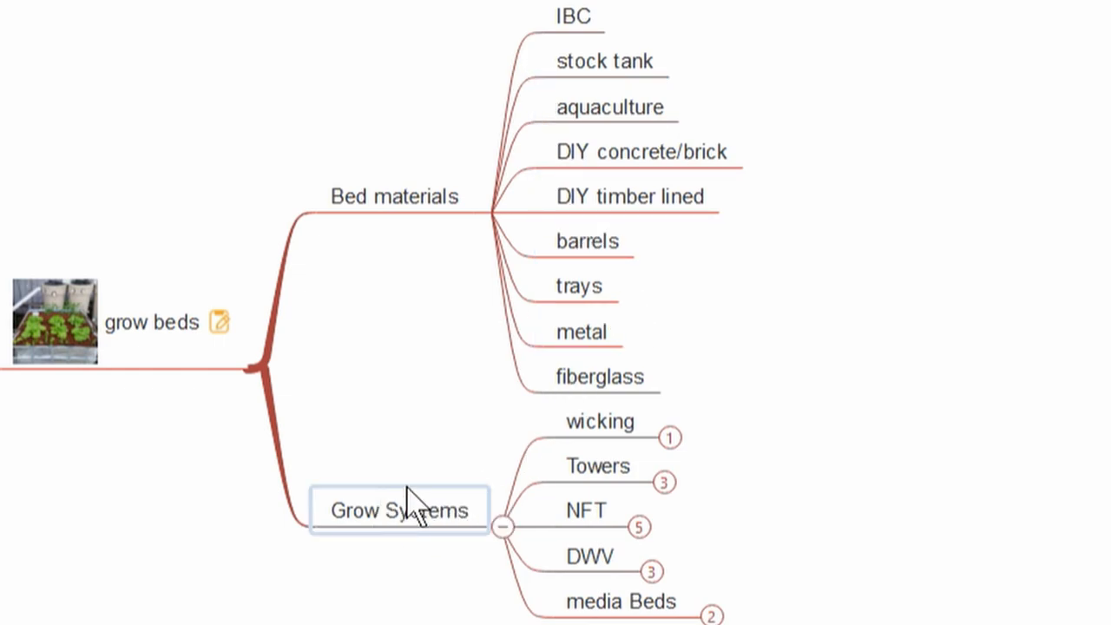
pyautogui.click(597, 465)
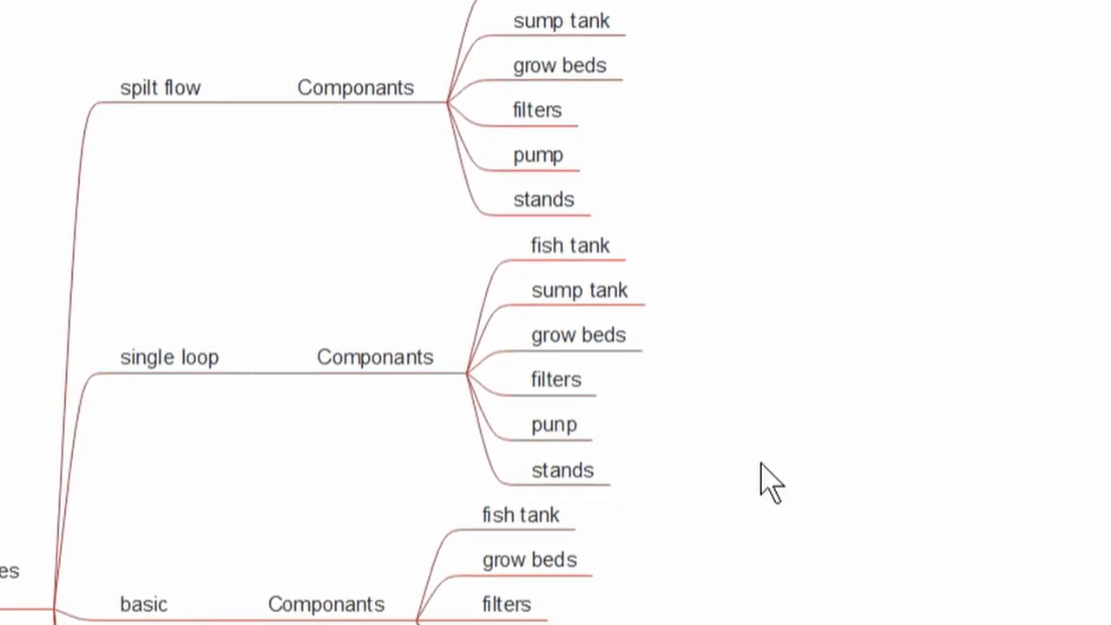
pyautogui.moveTo(408, 396)
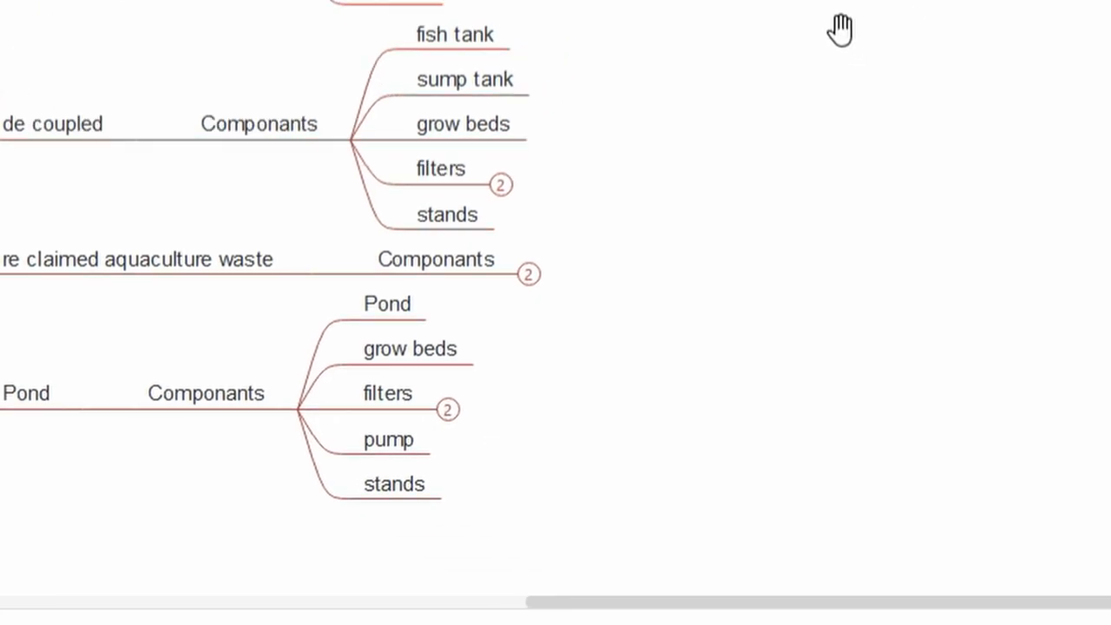
pyautogui.scroll(-3)
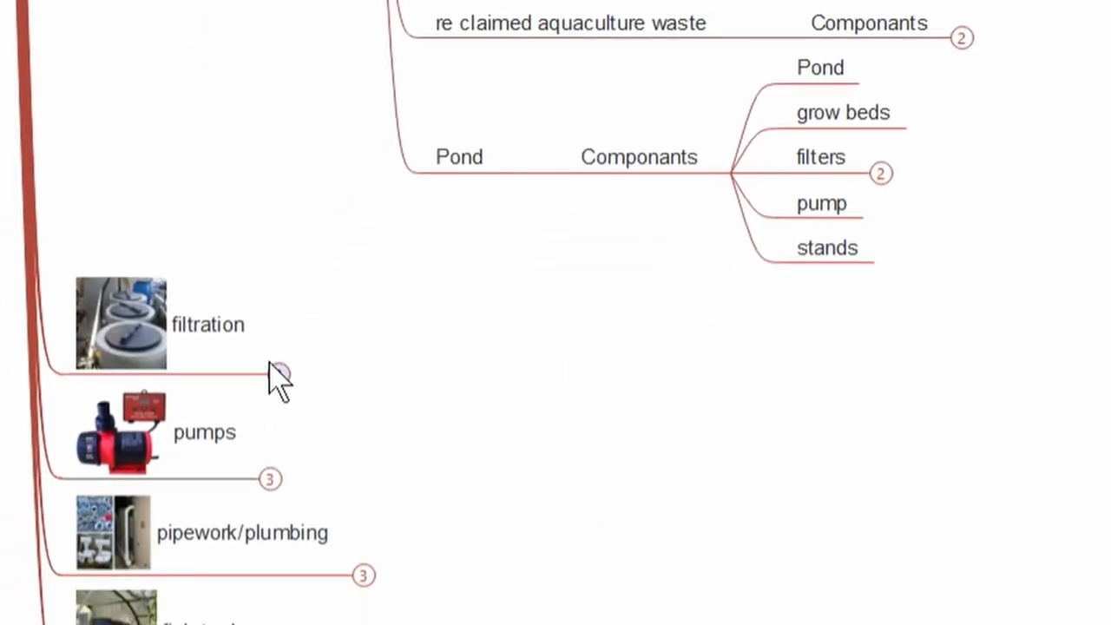
# - Expand filtration and select the placeholder Subtopic under solids and nearby entries
pyautogui.click(278, 373)
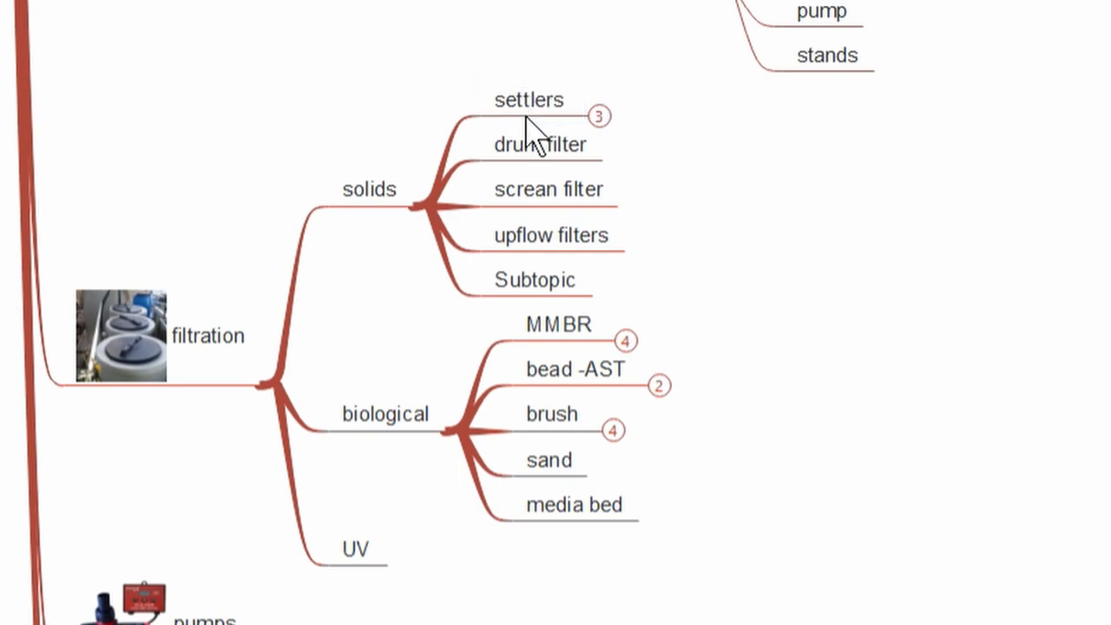
pyautogui.moveTo(555, 222)
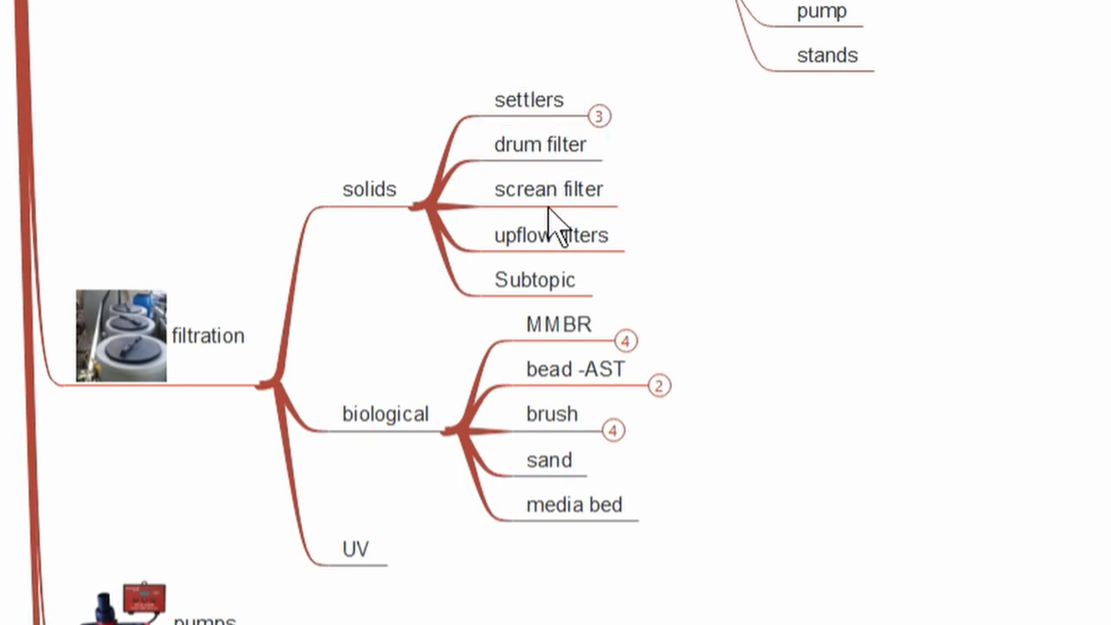
pyautogui.click(534, 280)
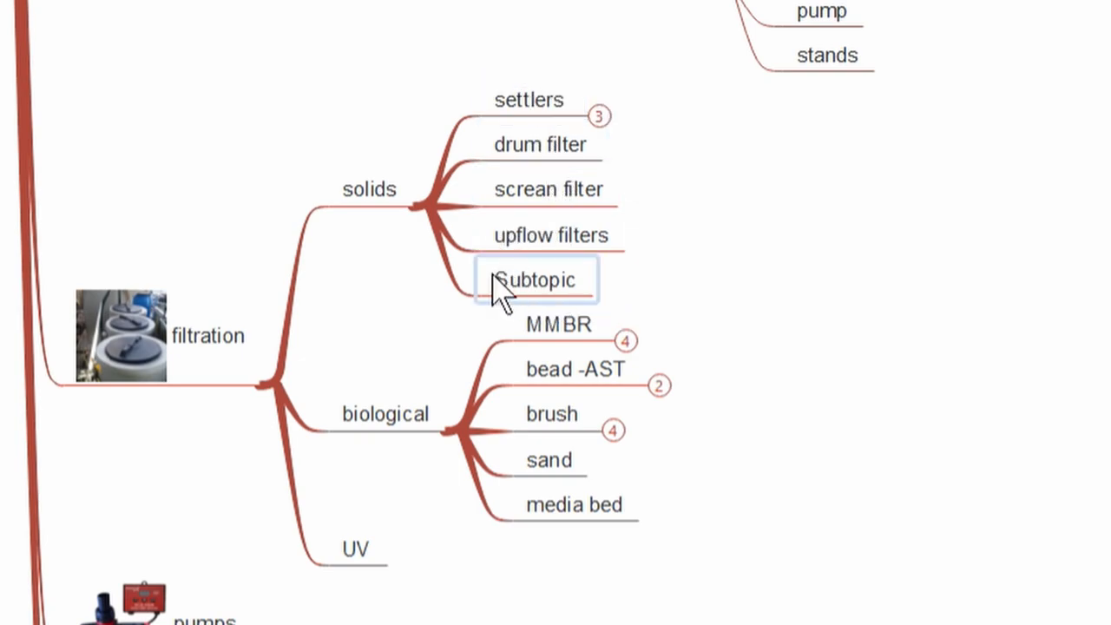
pyautogui.moveTo(534, 288)
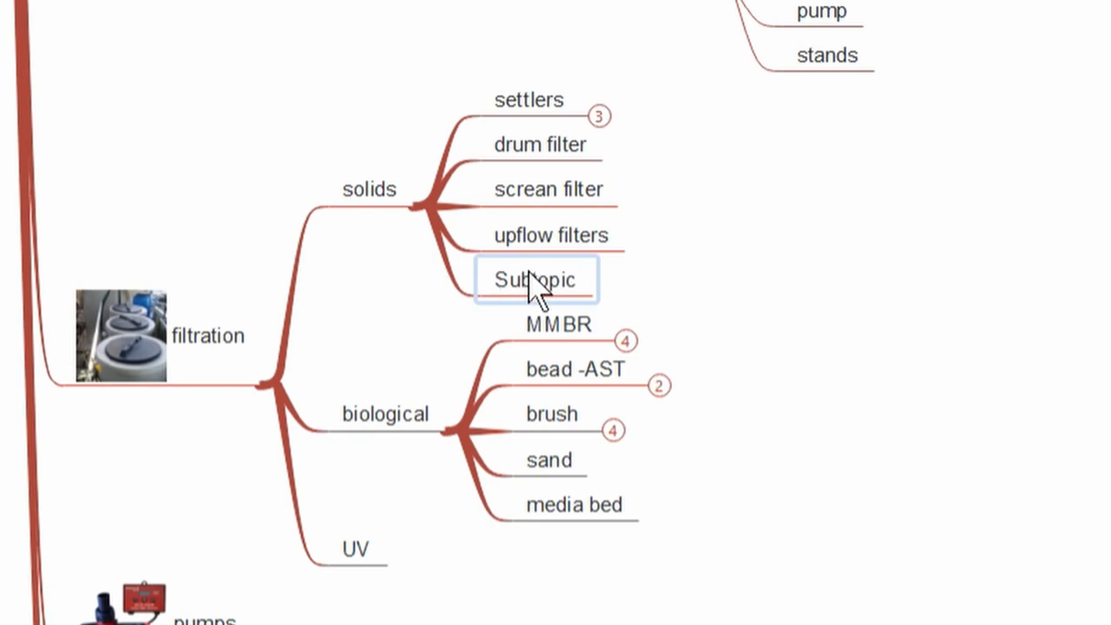
pyautogui.click(558, 324)
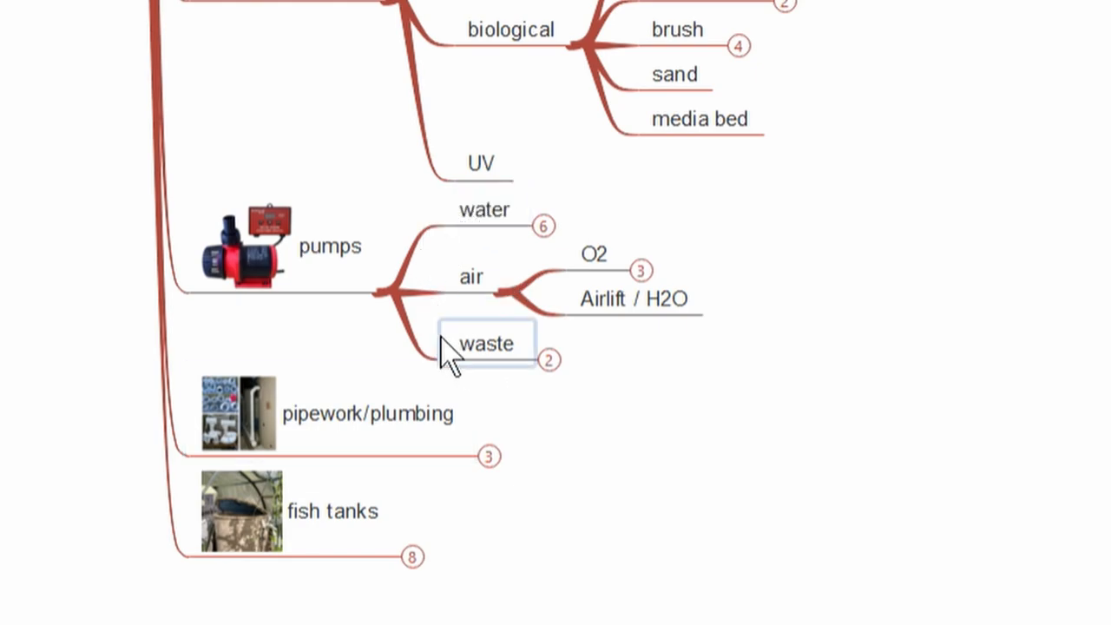
pyautogui.moveTo(472, 356)
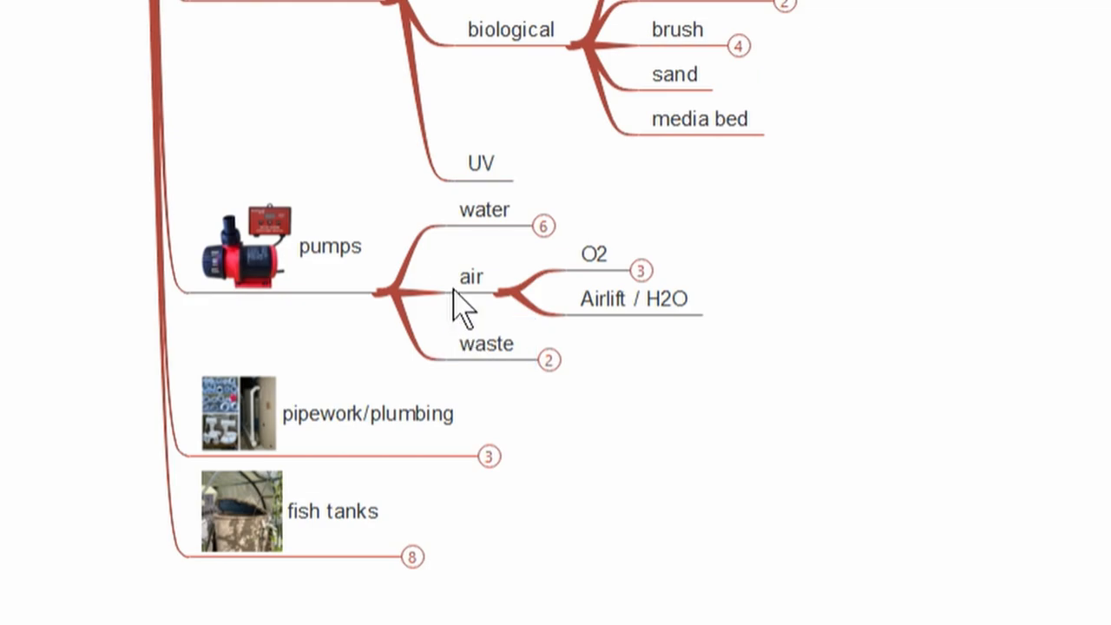
# - Expand pumps, pipework/plumbing (pipe) and fish tanks into their eight tank types
pyautogui.click(634, 299)
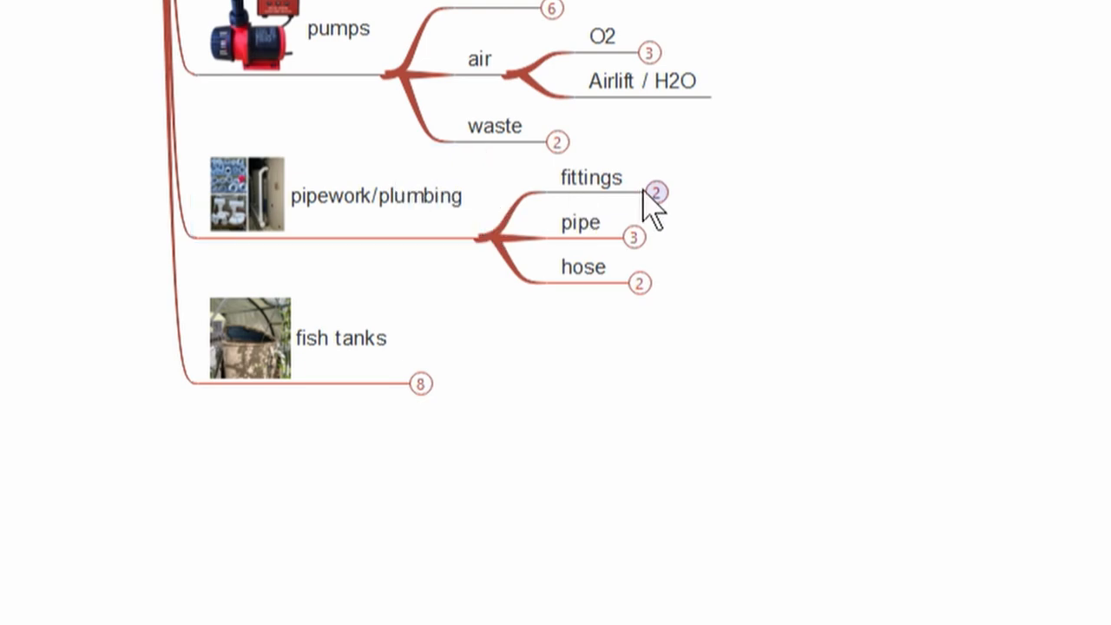
pyautogui.click(580, 222)
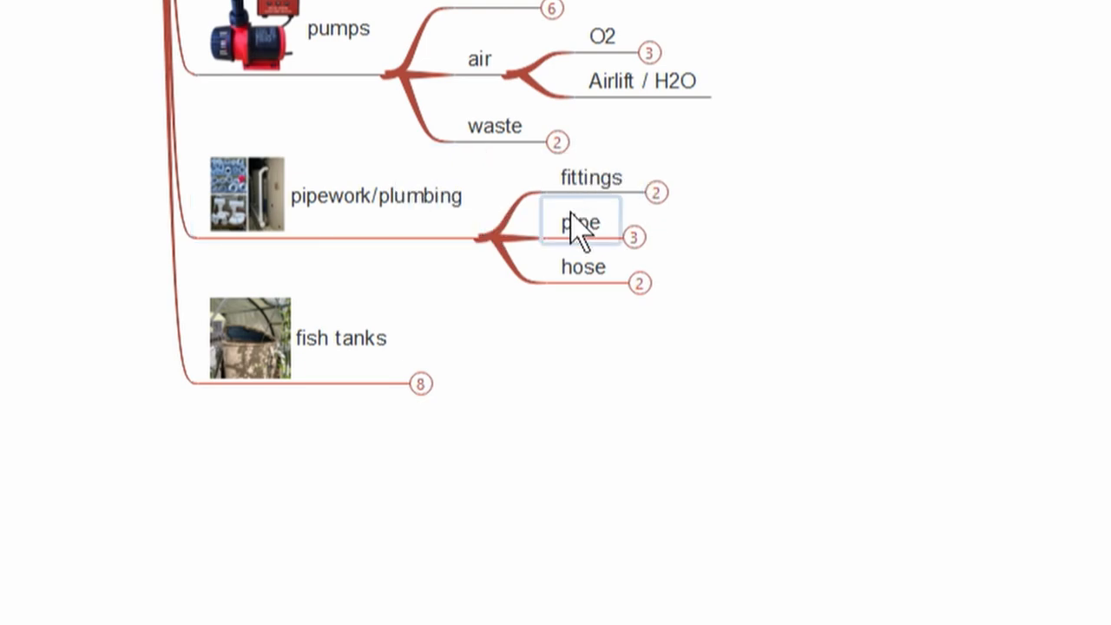
pyautogui.click(420, 383)
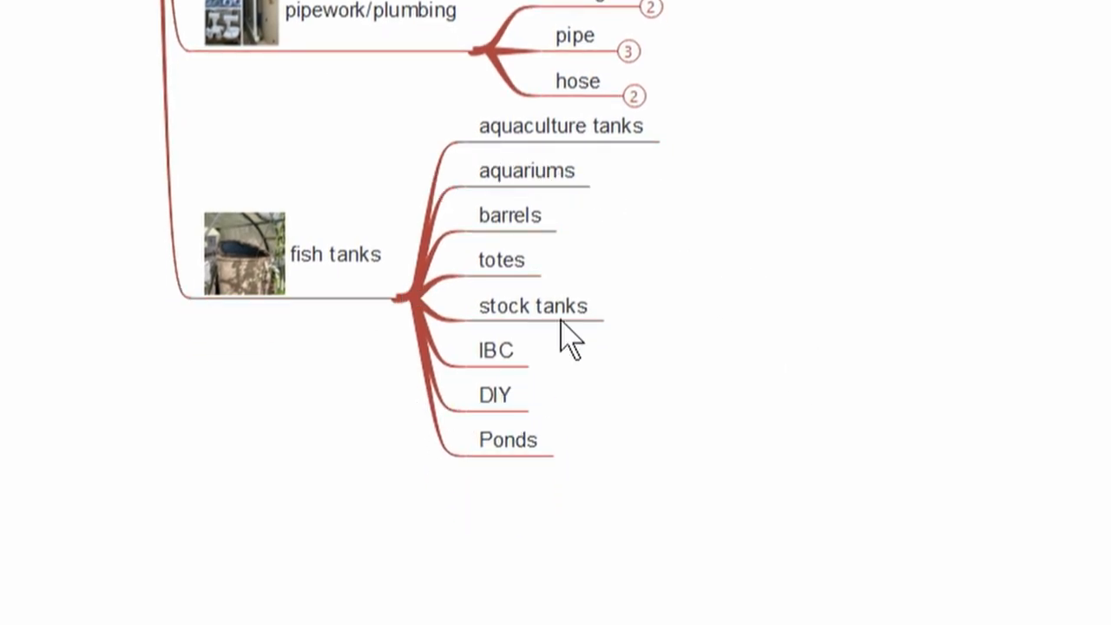
pyautogui.moveTo(797, 177)
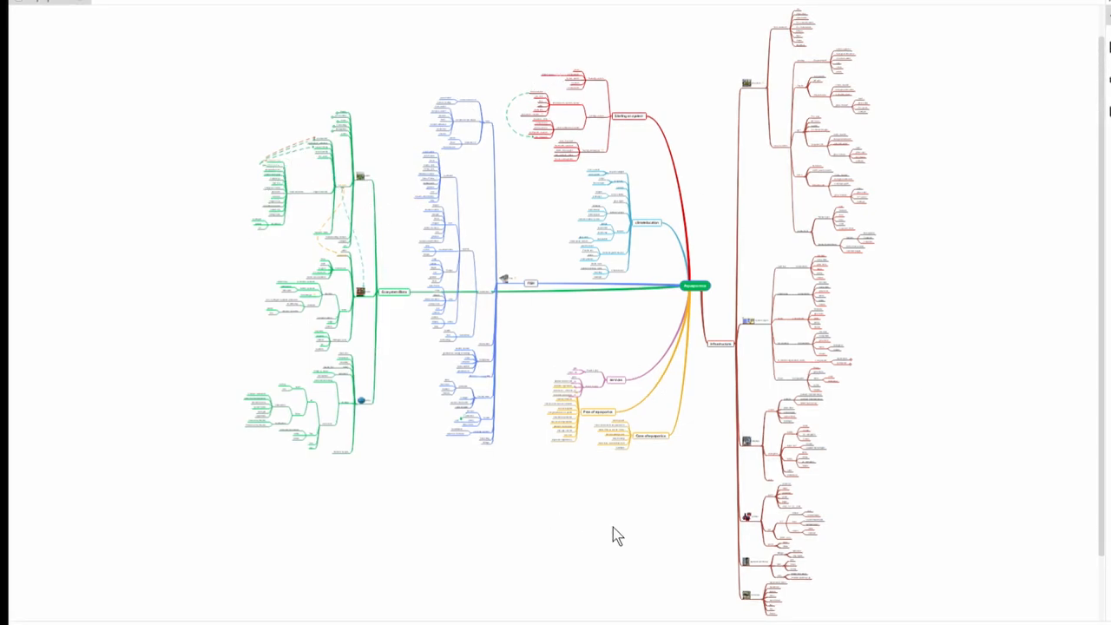
pyautogui.moveTo(401, 119)
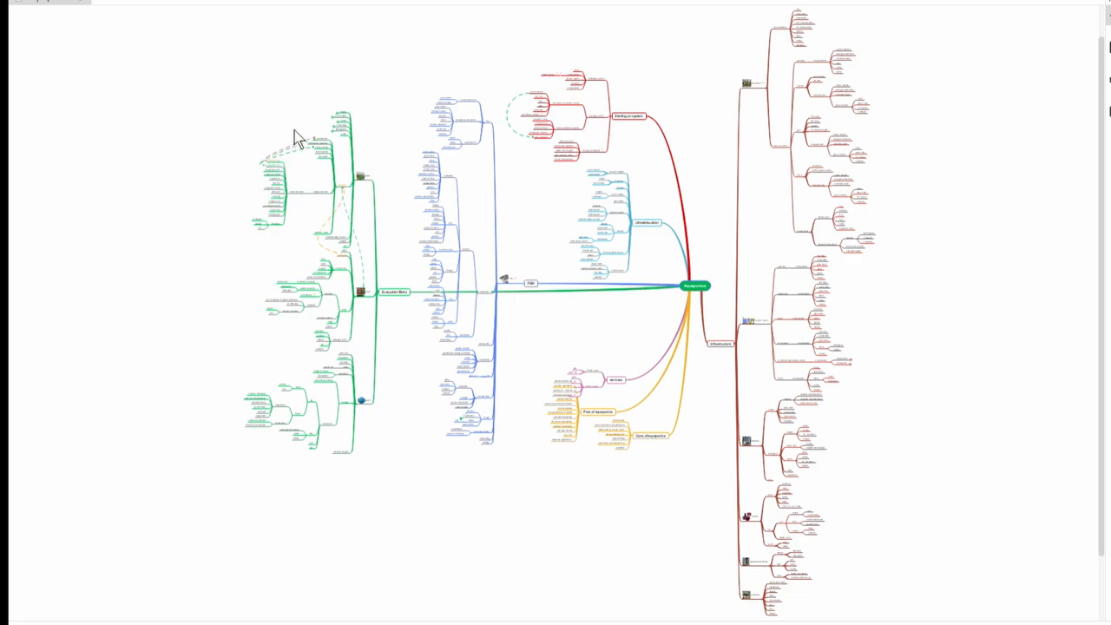
pyautogui.moveTo(299, 257)
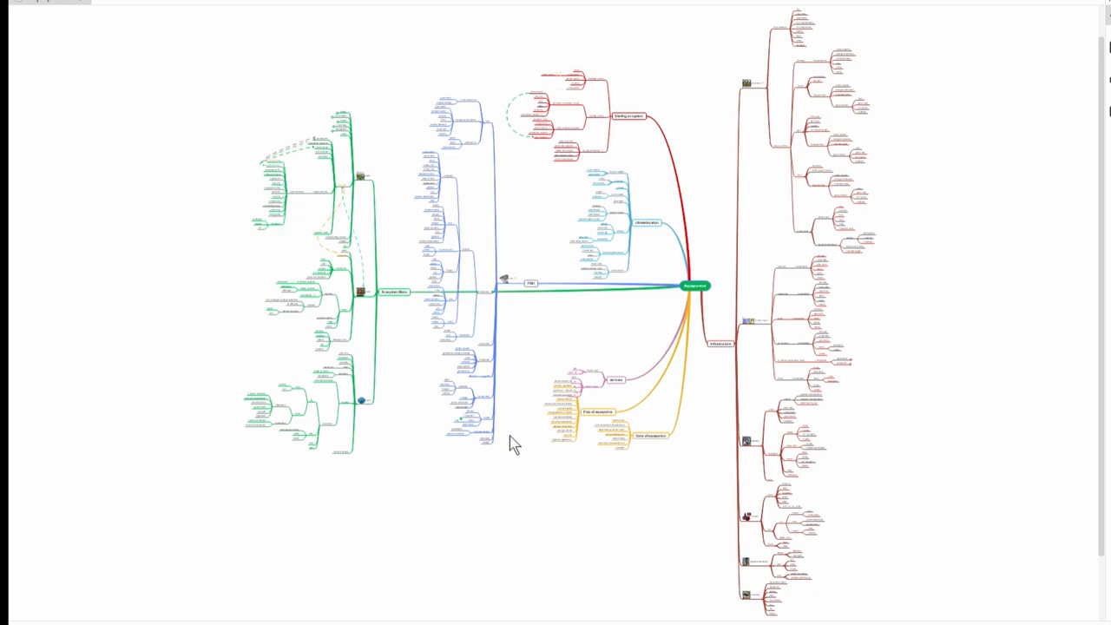
pyautogui.moveTo(489, 321)
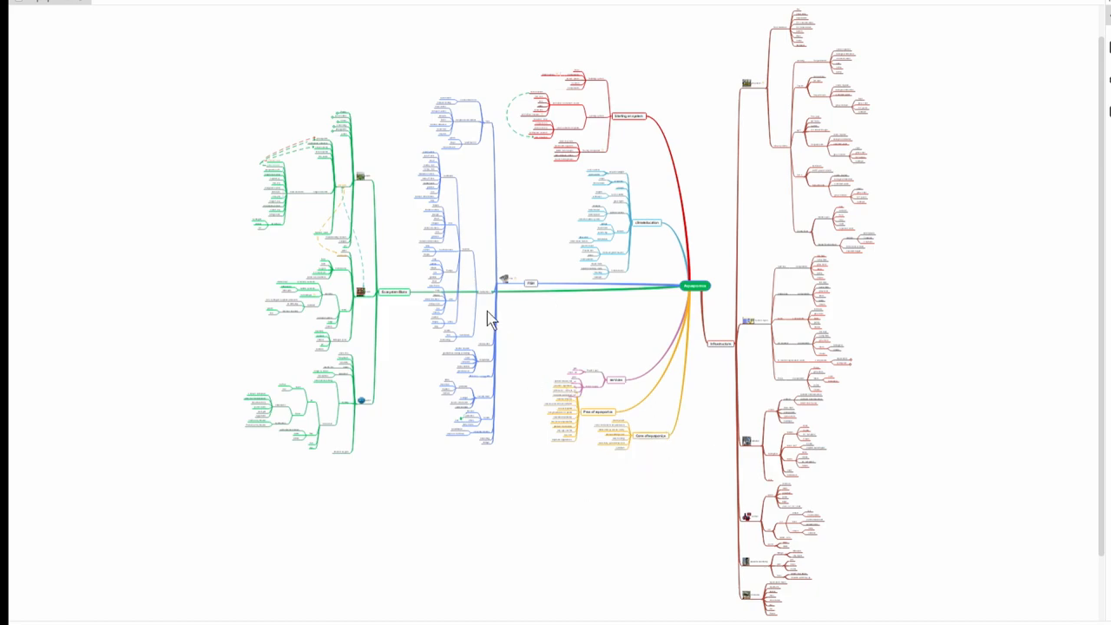
pyautogui.moveTo(373, 451)
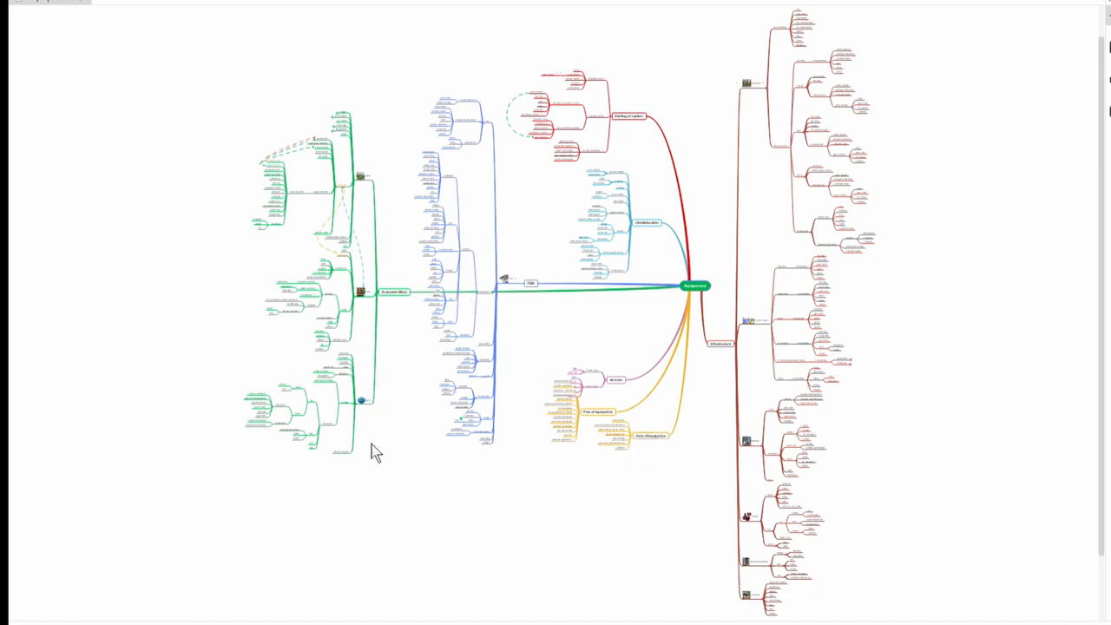
pyautogui.moveTo(557, 455)
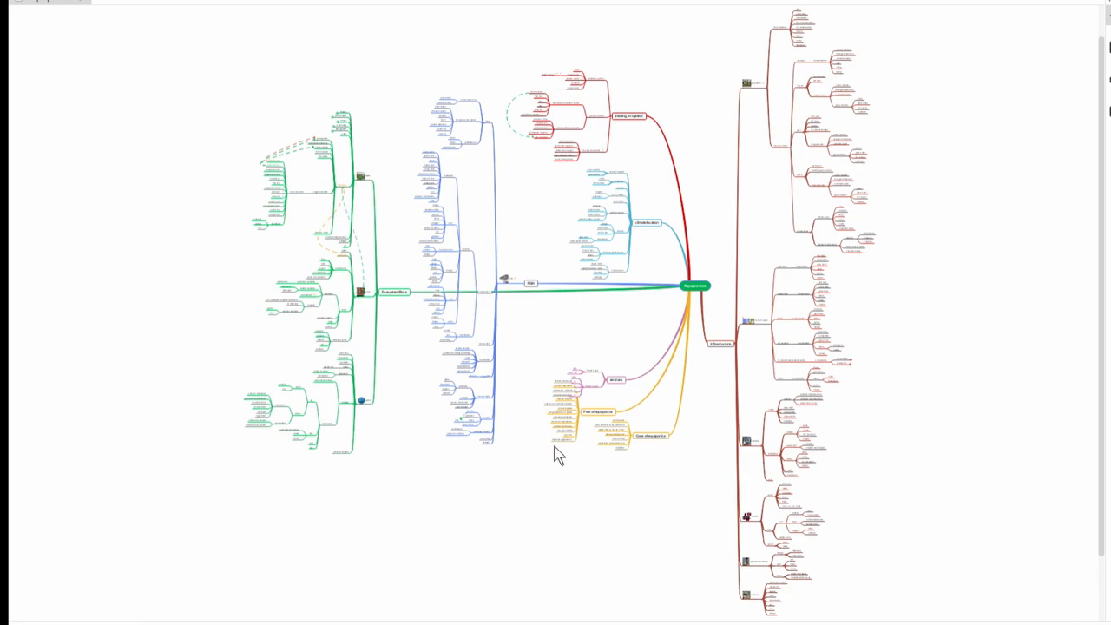
pyautogui.moveTo(597, 493)
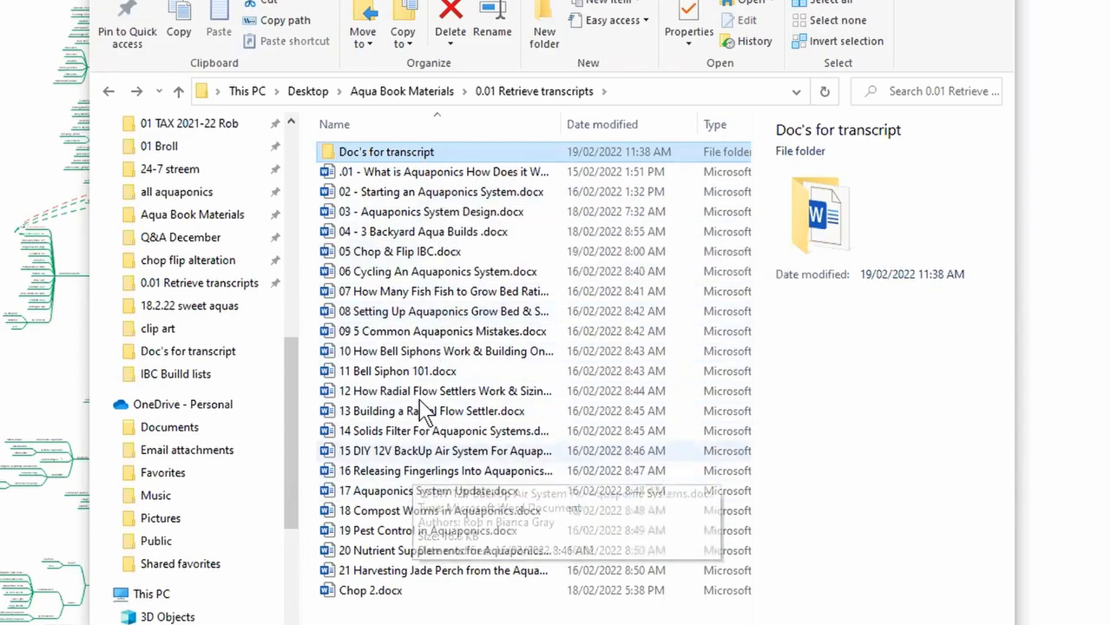
pyautogui.moveTo(465, 216)
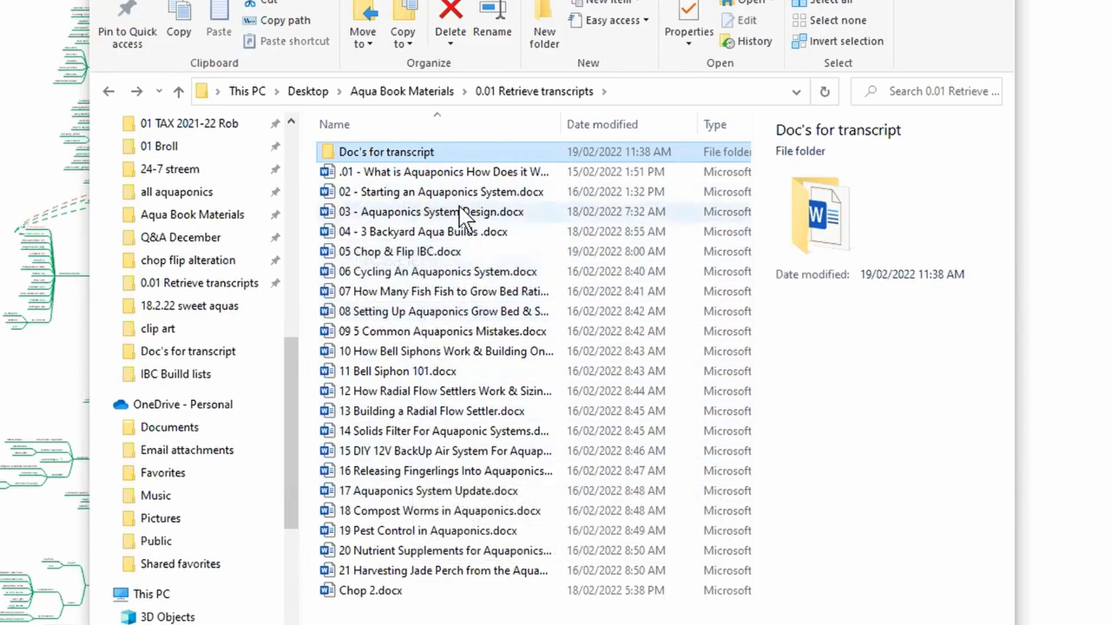
# - Select the What is Aquaponics transcript in the 0.01 Retrieve transcripts folder
pyautogui.click(434, 171)
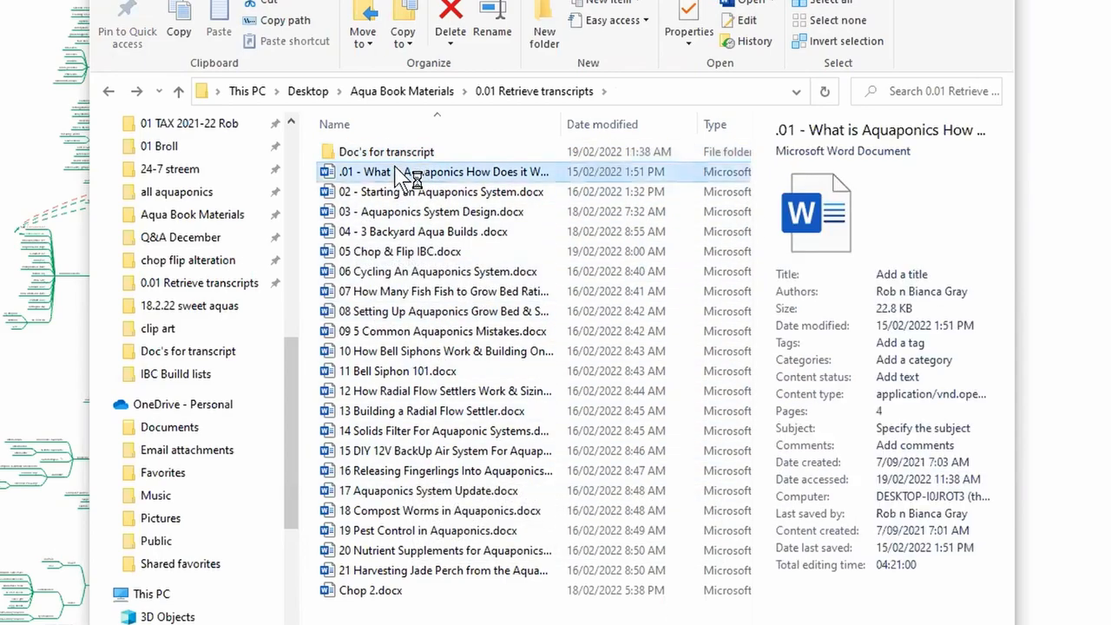
# - Open the What is Aquaponics transcript in Word and read through it
pyautogui.doubleClick(408, 172)
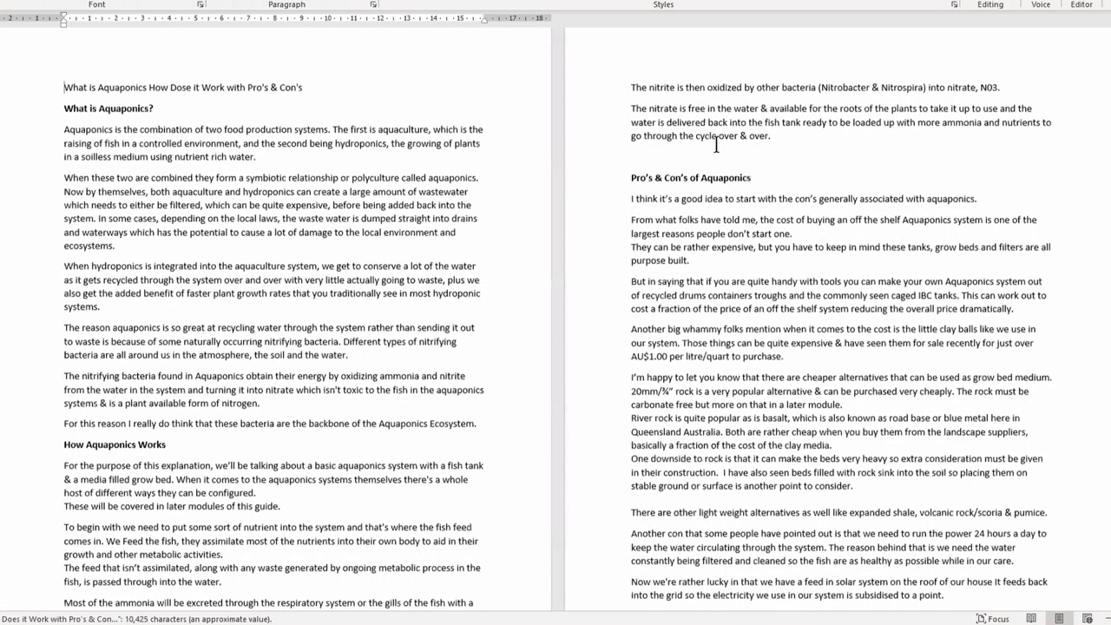
pyautogui.scroll(-3)
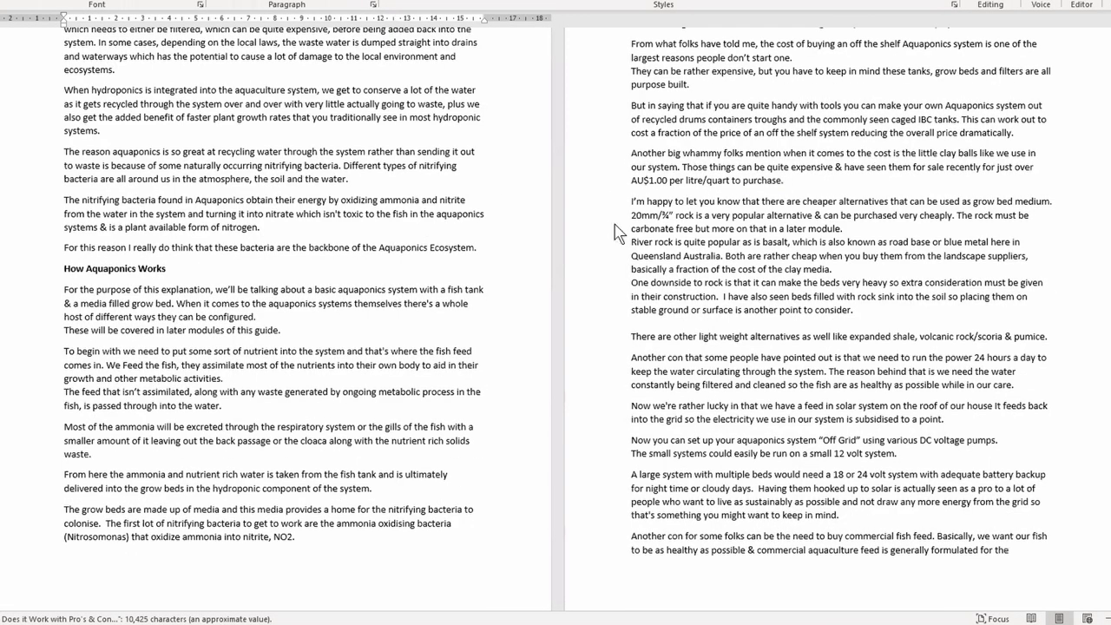
pyautogui.scroll(-3)
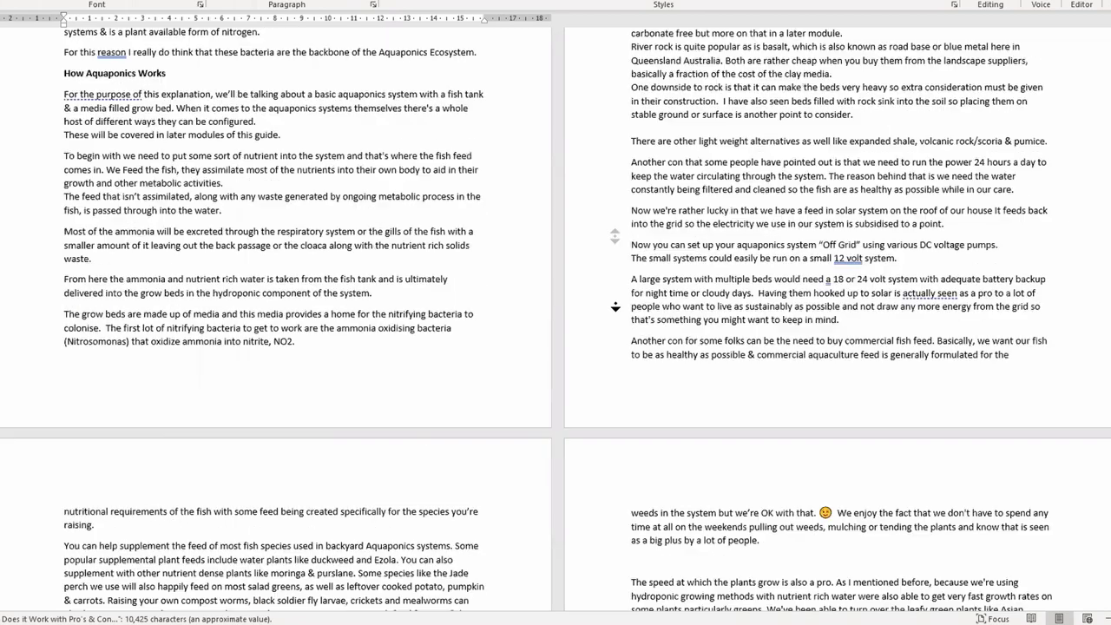
pyautogui.scroll(-3)
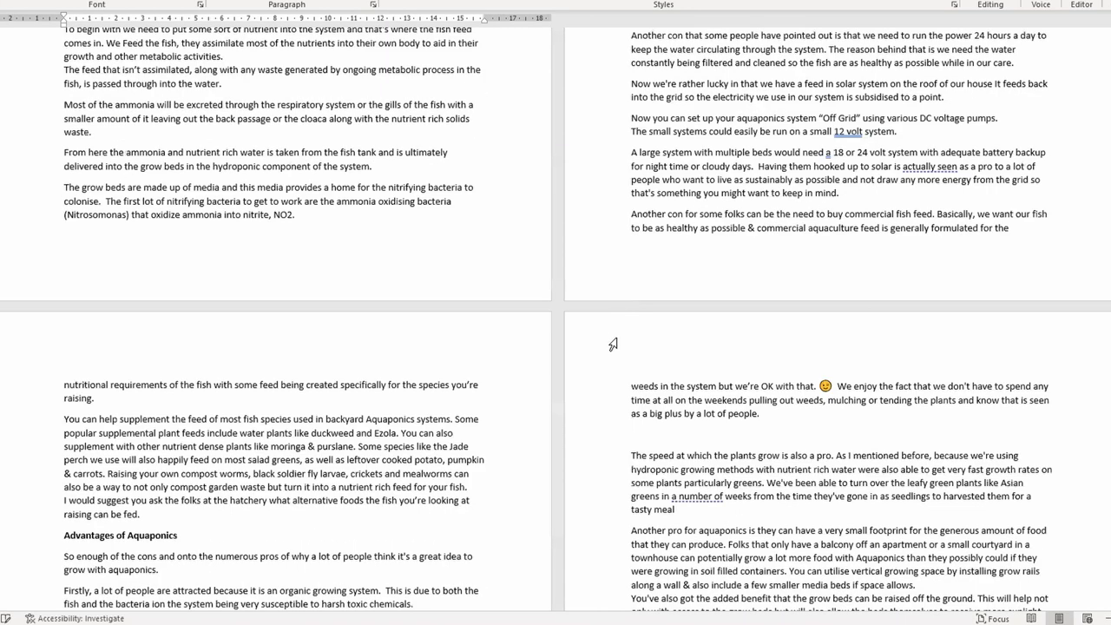
pyautogui.scroll(-3)
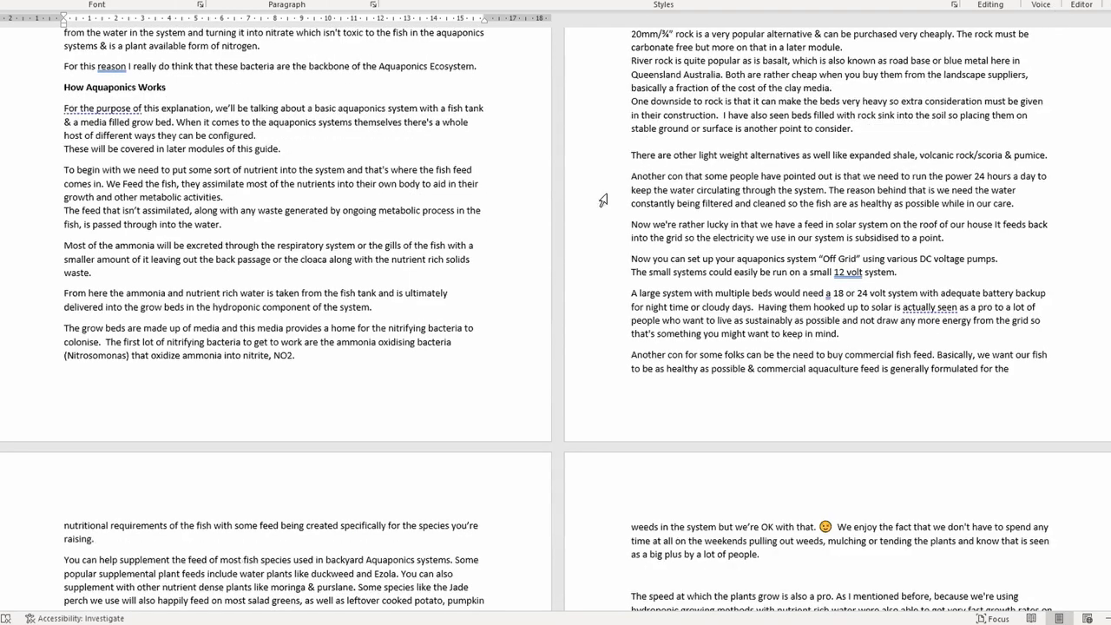
pyautogui.scroll(-3)
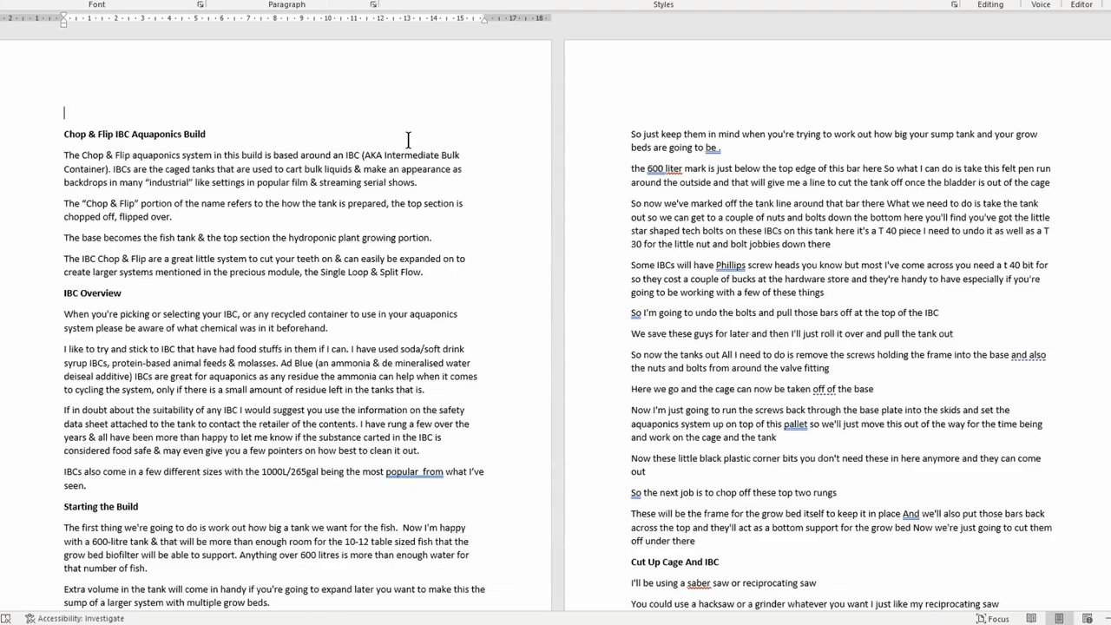
pyautogui.scroll(-3)
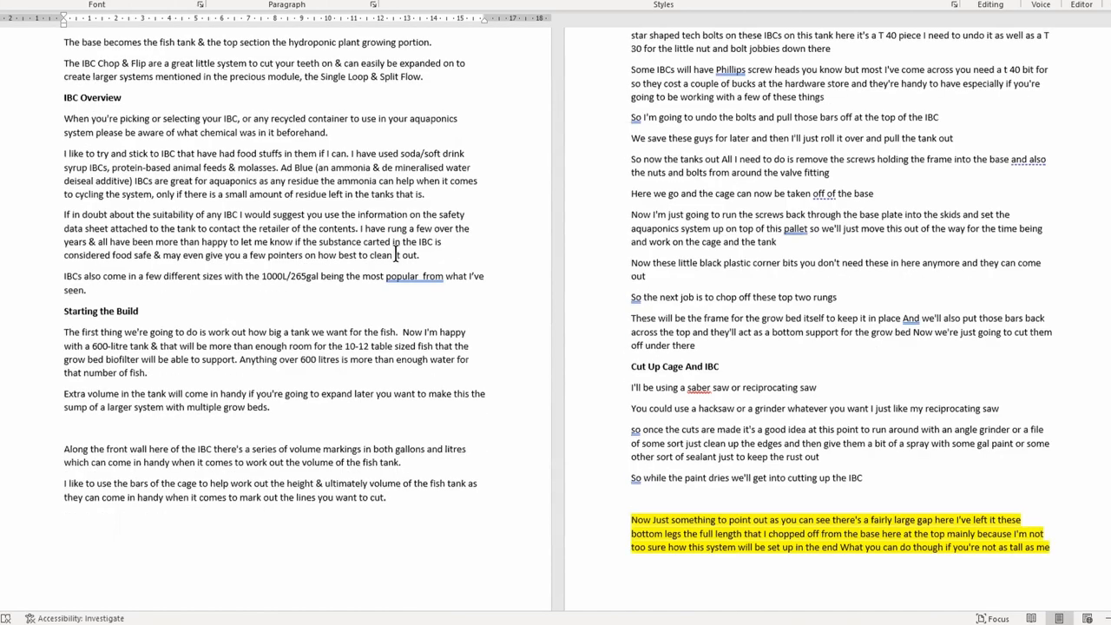
pyautogui.scroll(-3)
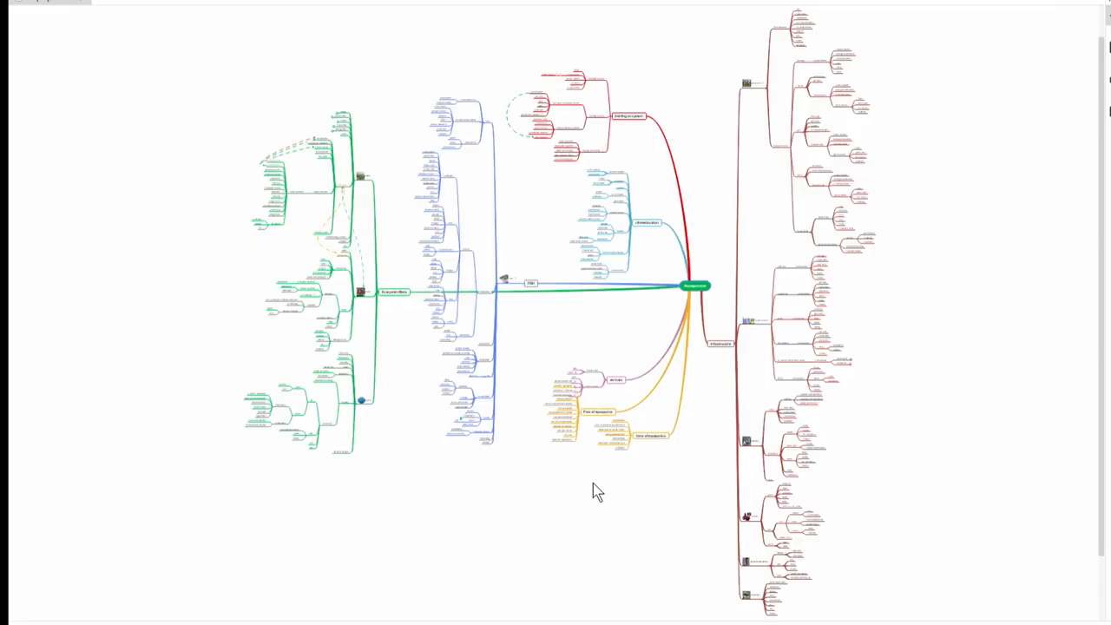
pyautogui.moveTo(556, 241)
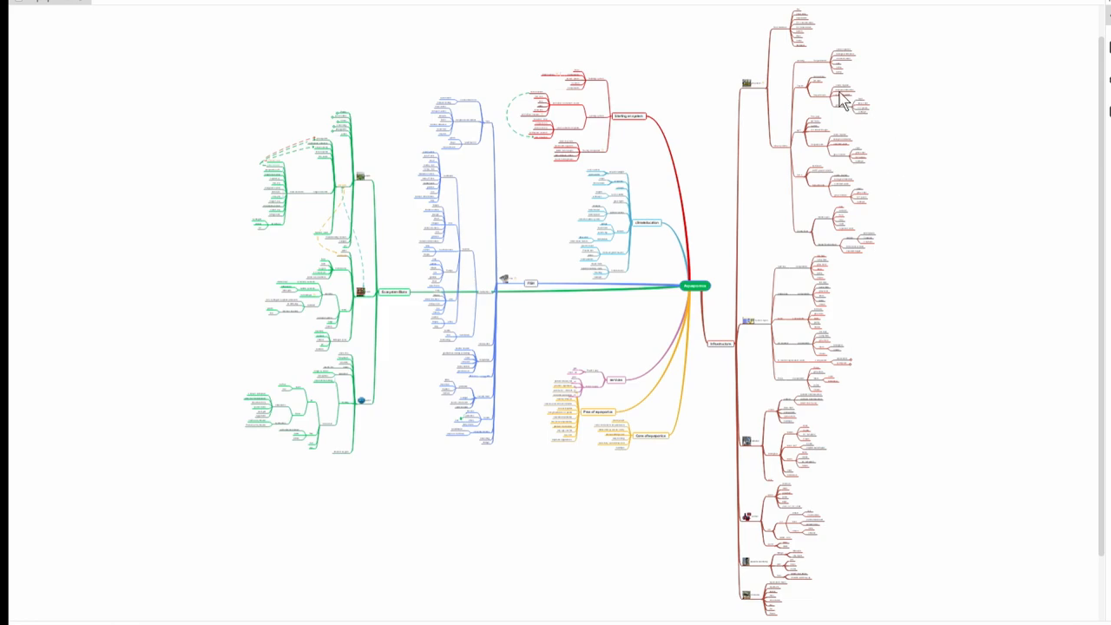
pyautogui.moveTo(685, 223)
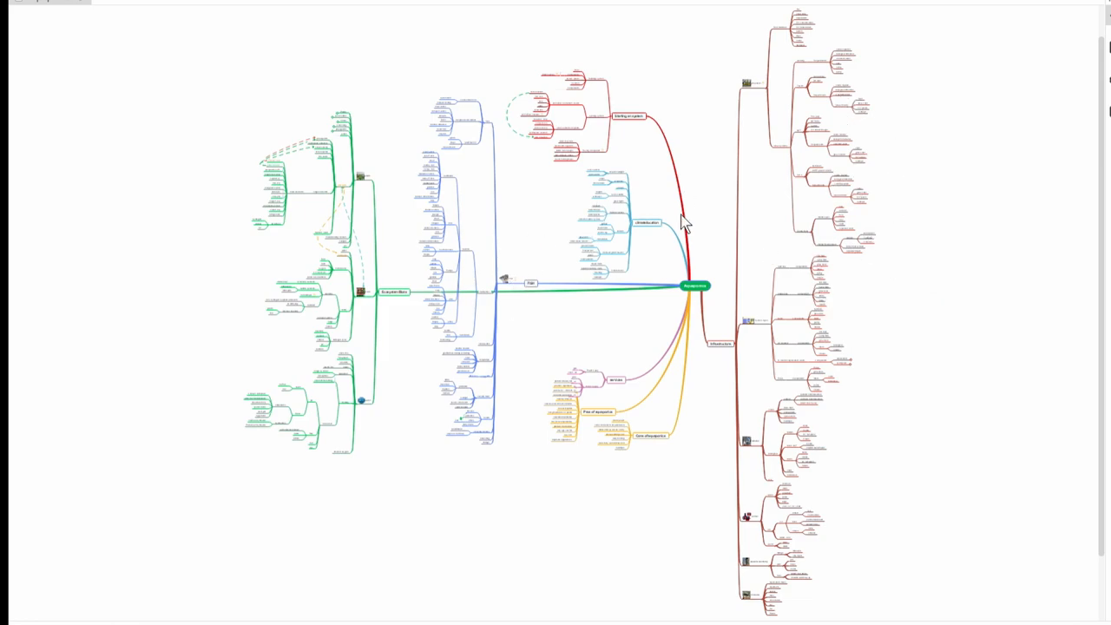
pyautogui.moveTo(697, 339)
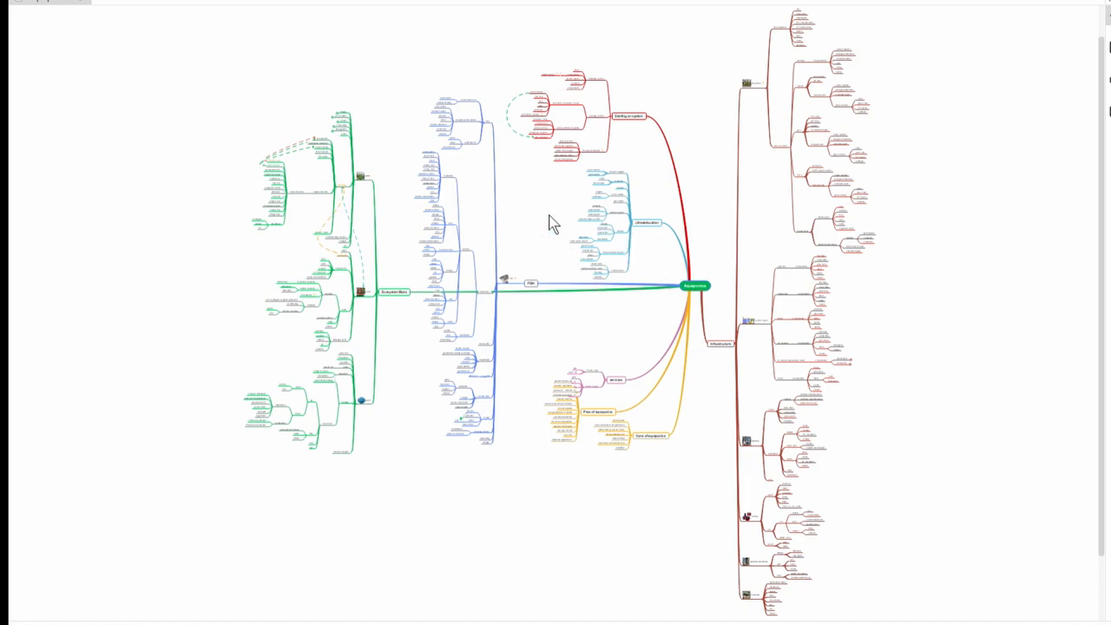
pyautogui.moveTo(623, 293)
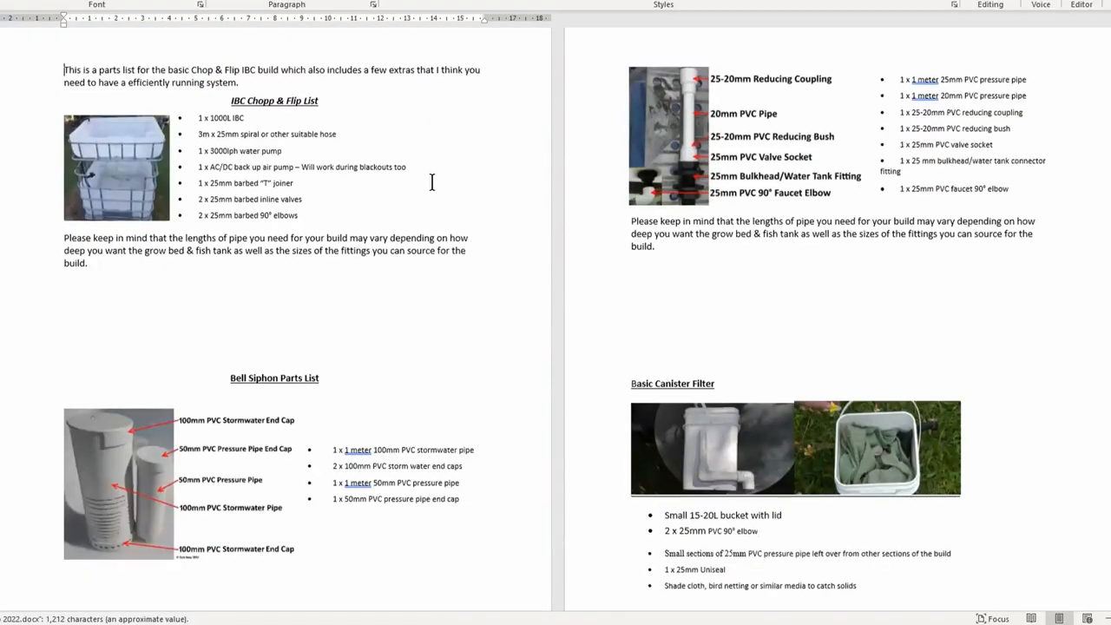
# - Scroll down the Chop & Flip IBC parts list in Word to review the fittings
pyautogui.scroll(-3)
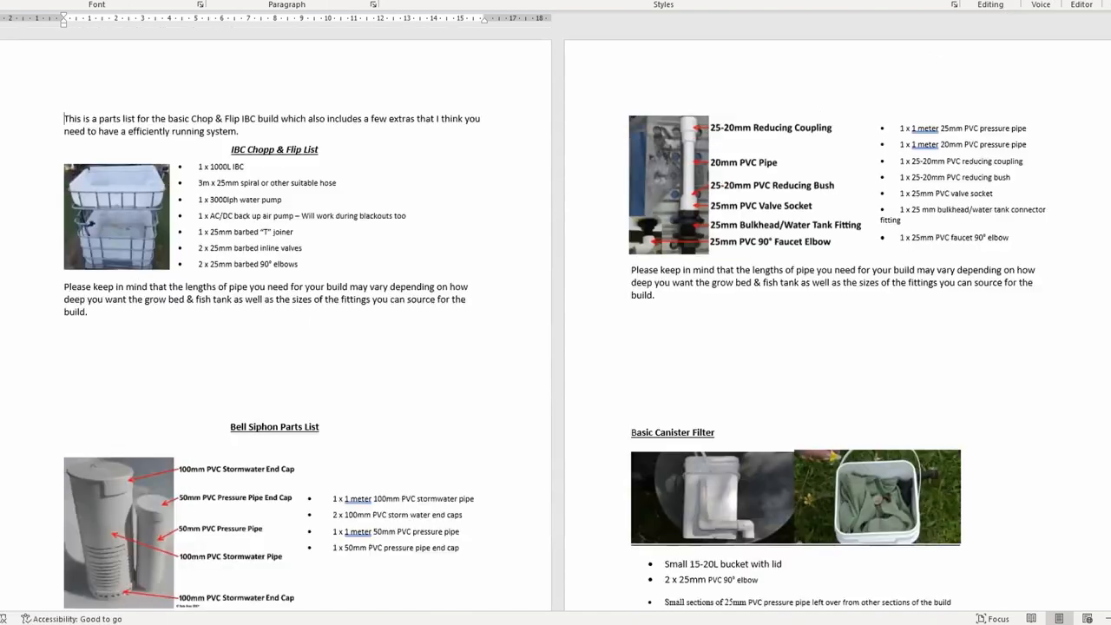